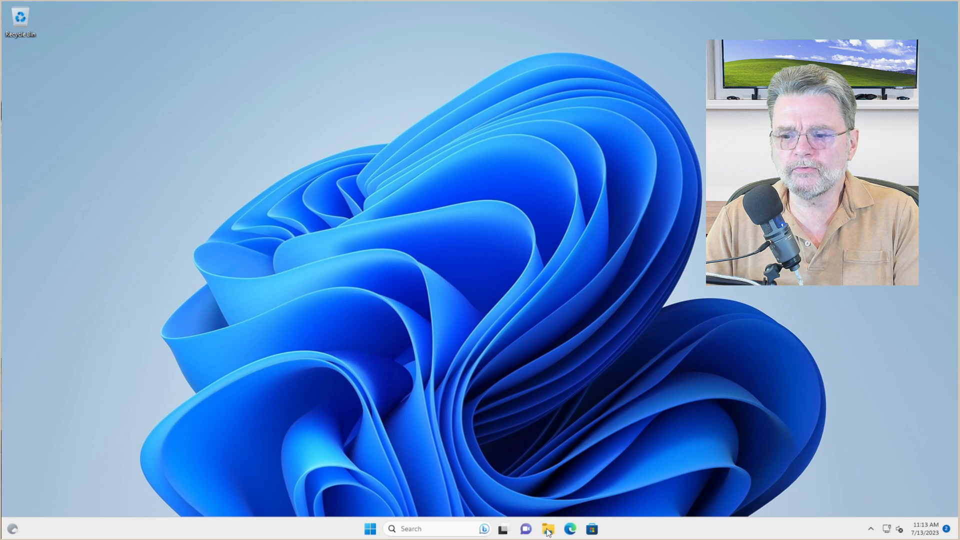
Open File Explorer on This PC and enter the NOTENVMWIN10P02 (F:) drive.
left_click(546, 529)
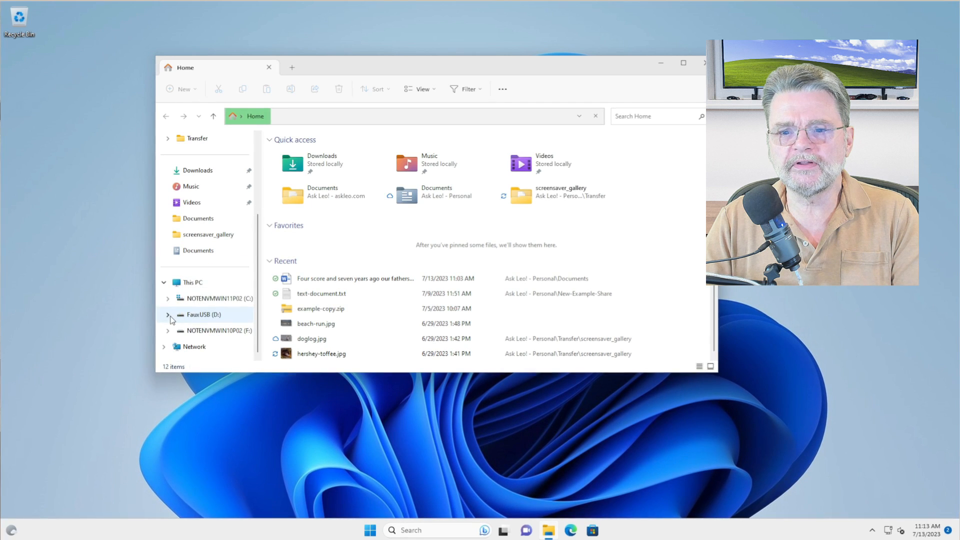
left_click(192, 282)
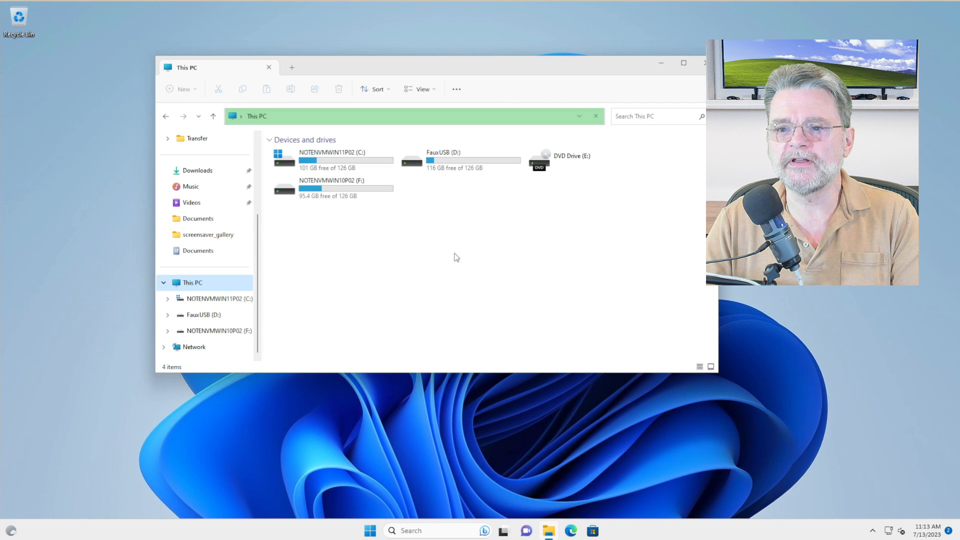
mouse_move(352, 162)
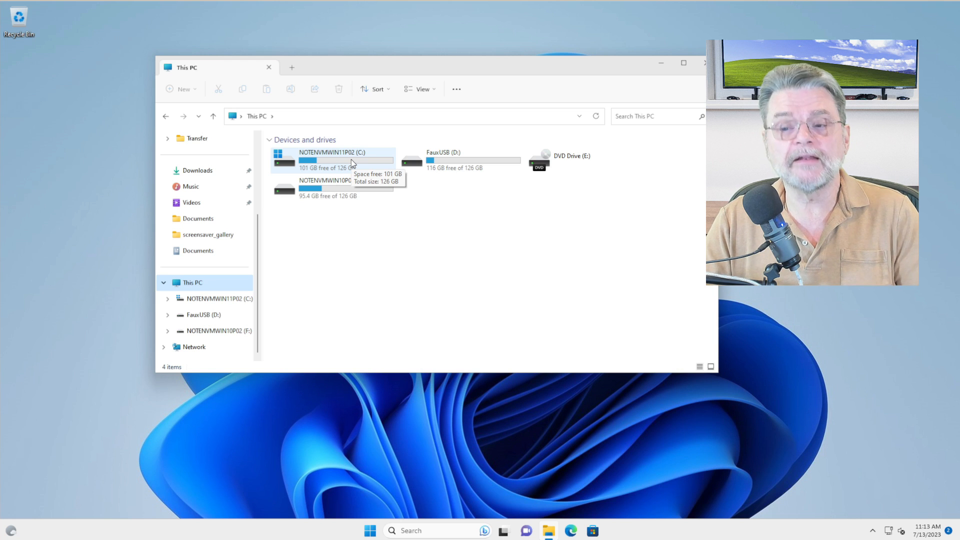
mouse_move(456, 169)
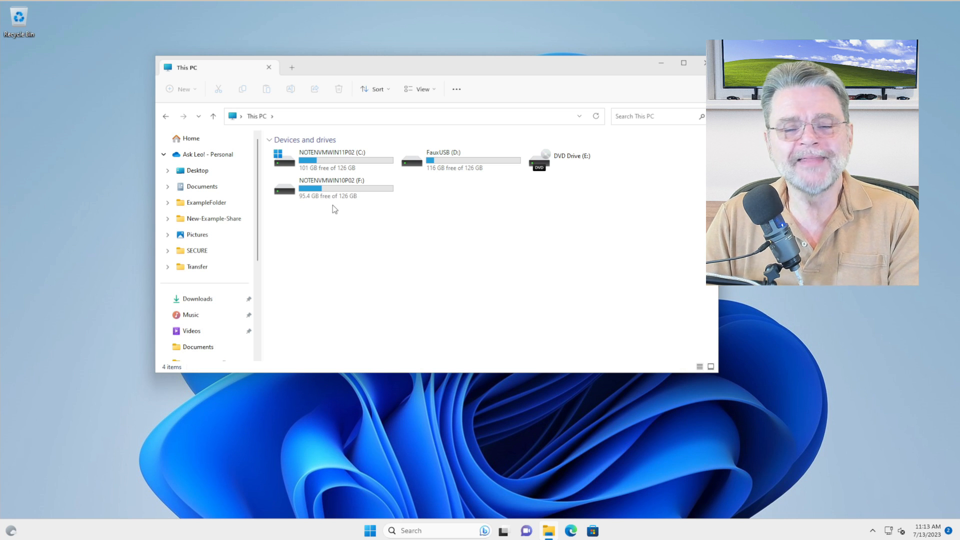
left_click(334, 188)
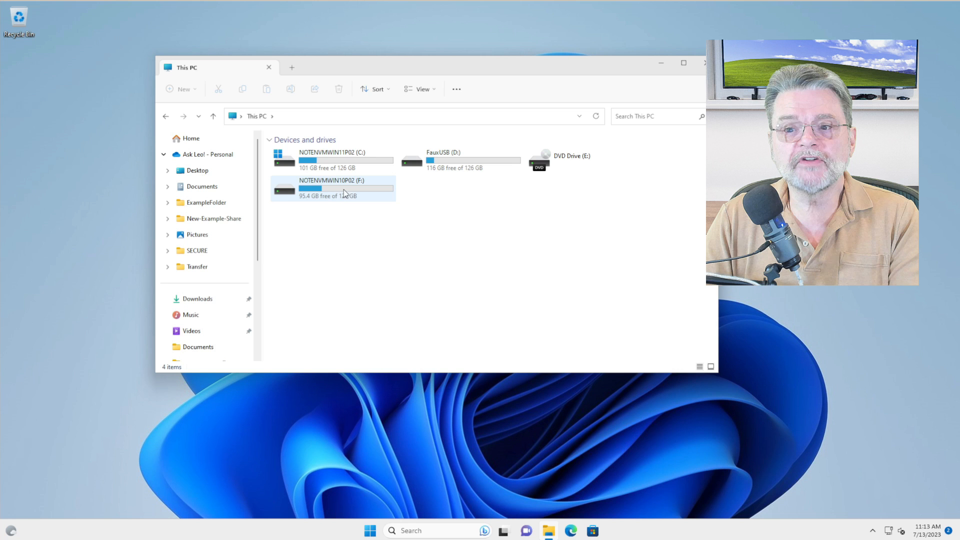
mouse_move(330, 188)
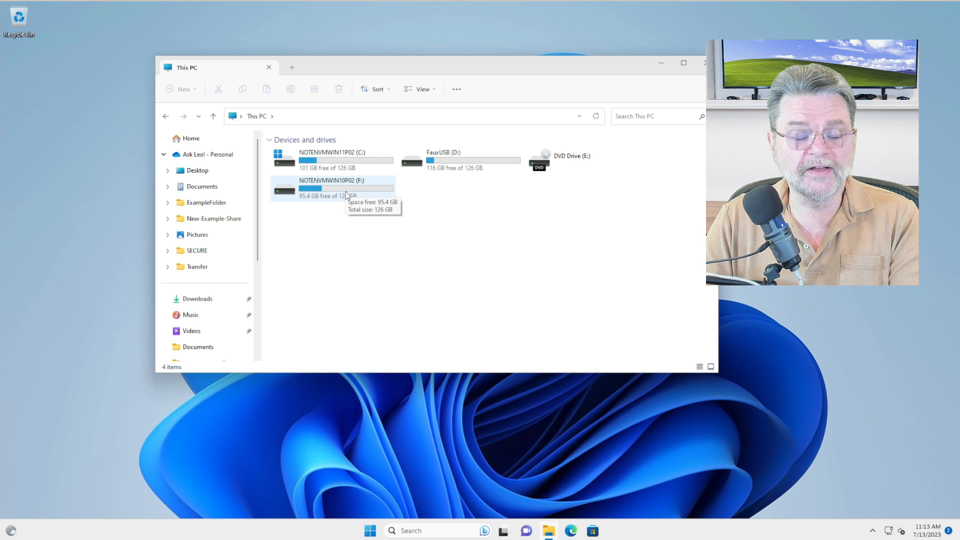
mouse_move(356, 240)
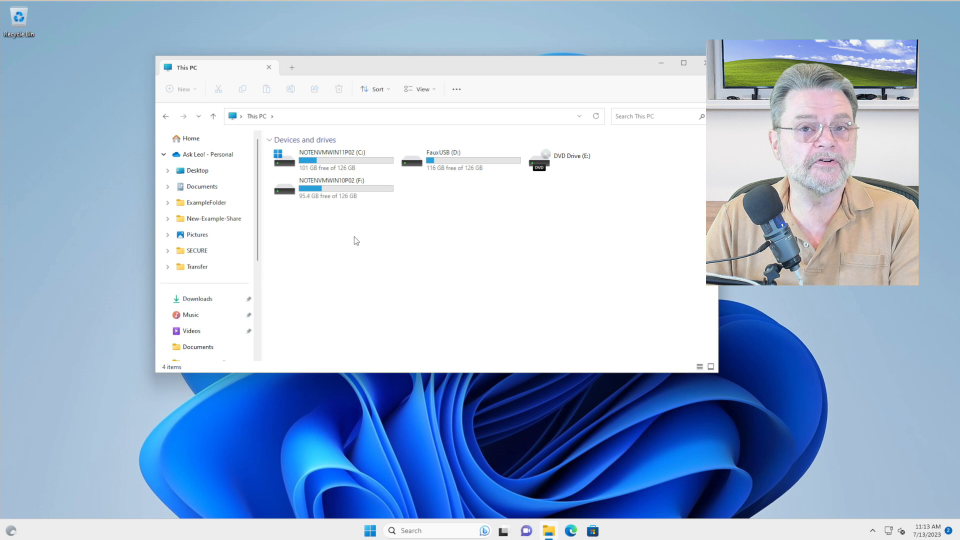
mouse_move(360, 240)
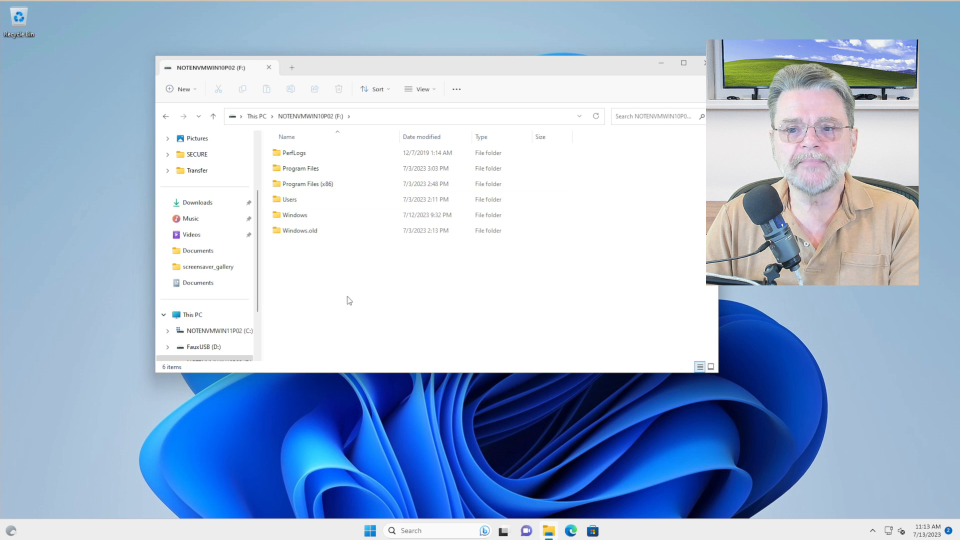
Open F:\Users, try the askle folder, and accept the permanent-access prompt.
left_click(289, 199)
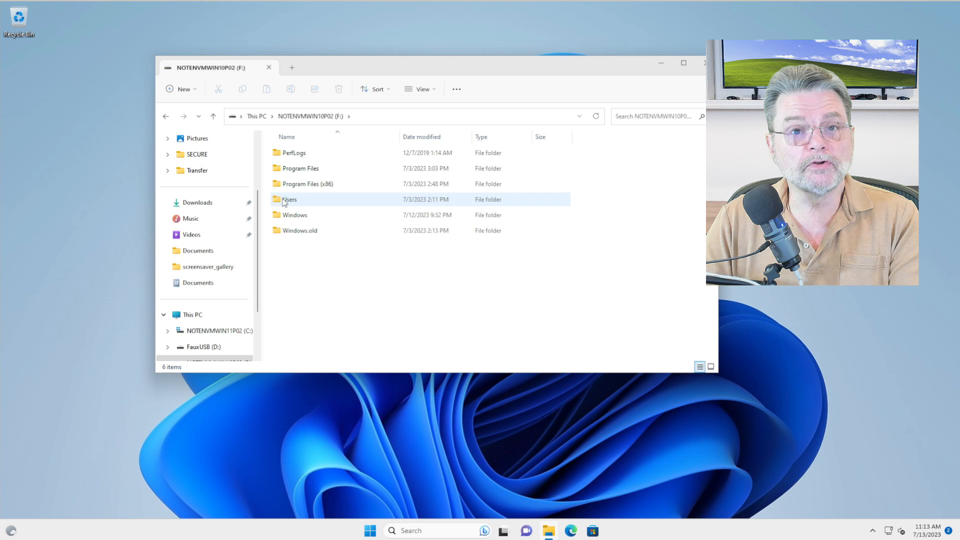
double_click(288, 199)
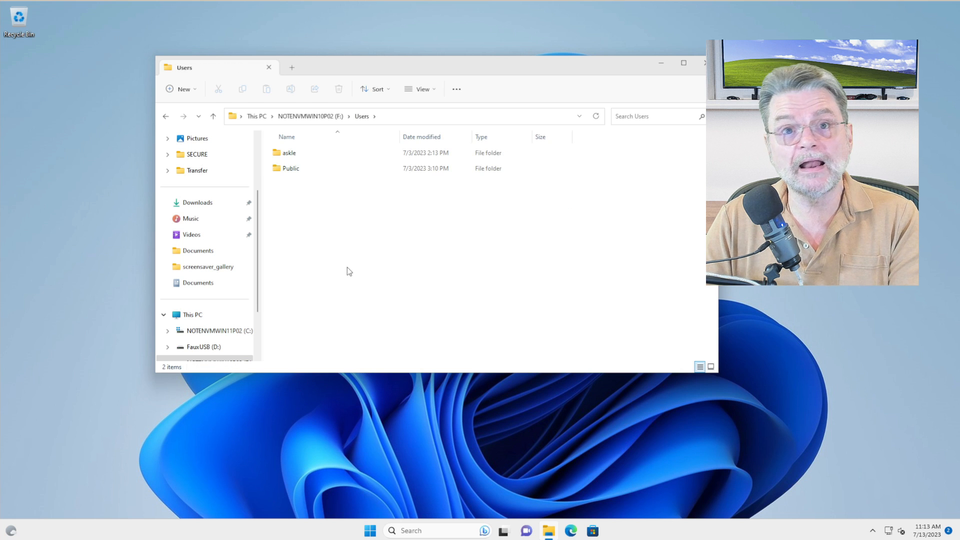
mouse_move(343, 270)
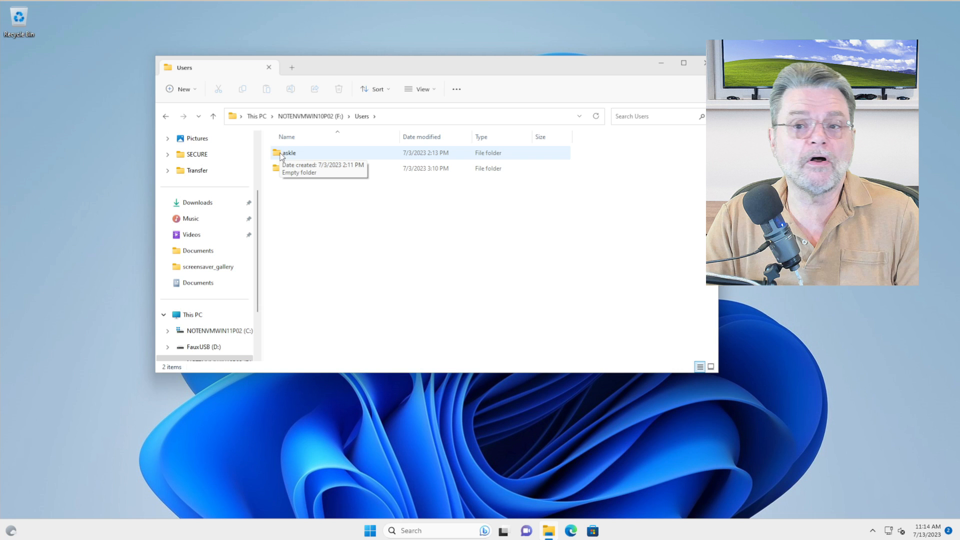
double_click(289, 153)
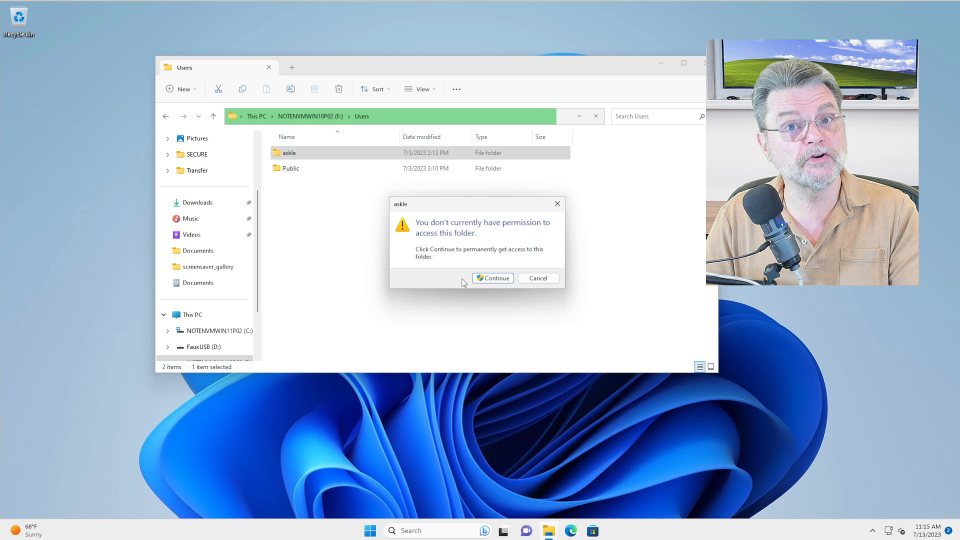
mouse_move(513, 286)
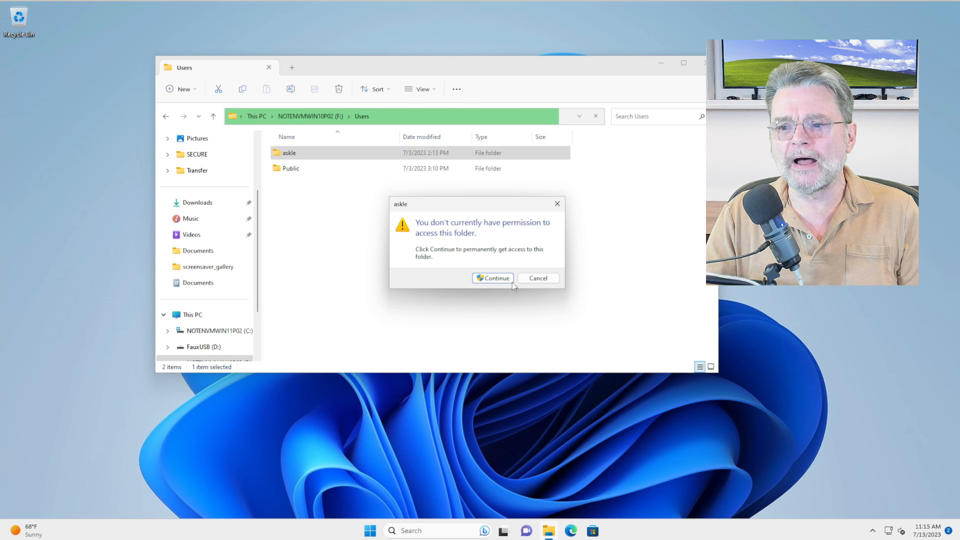
left_click(492, 277)
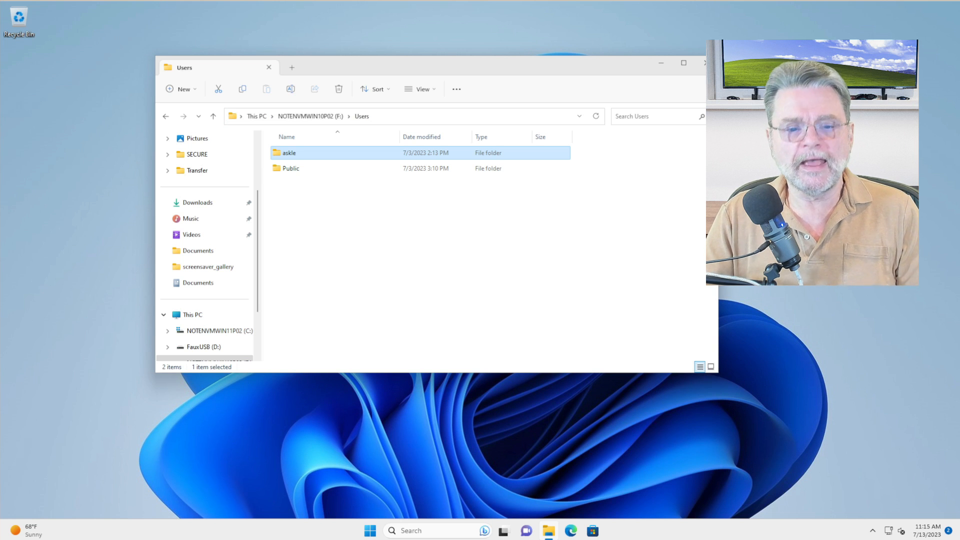
mouse_move(411, 530)
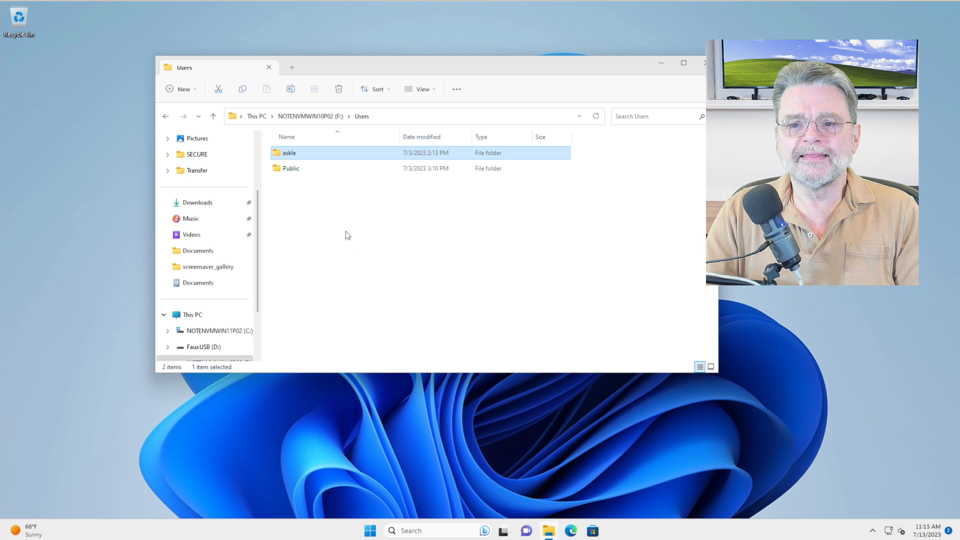
mouse_move(289, 153)
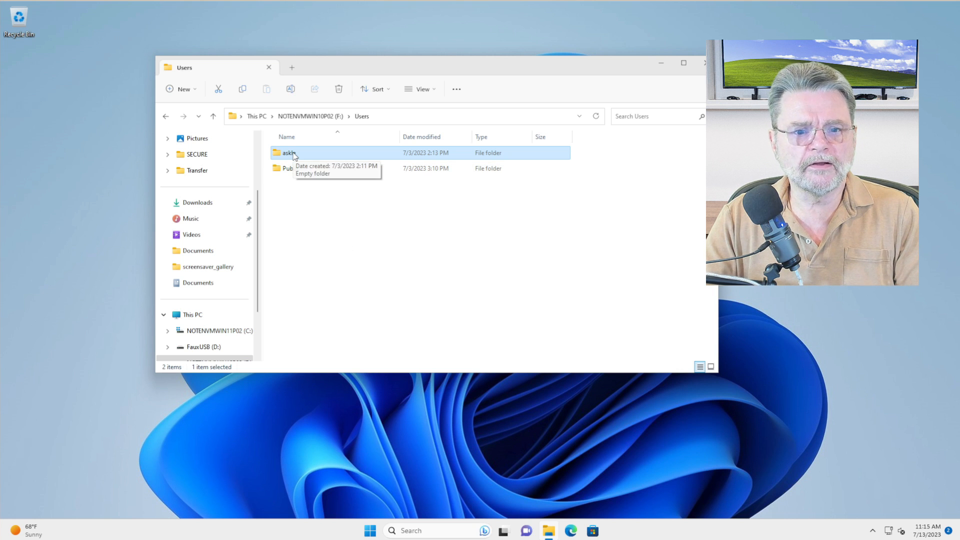
Bring up the askle folder's Properties Security permissions and its Advanced security settings.
right_click(288, 152)
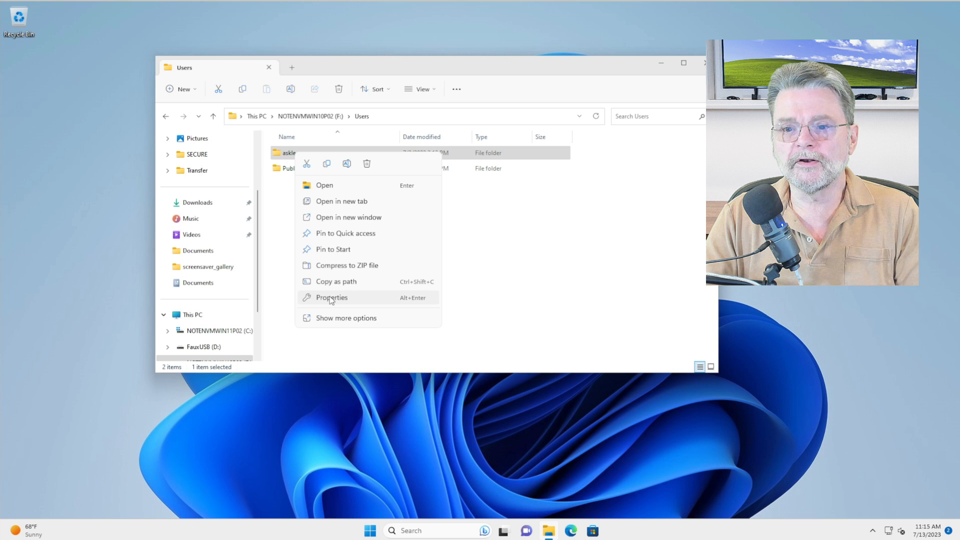
left_click(330, 296)
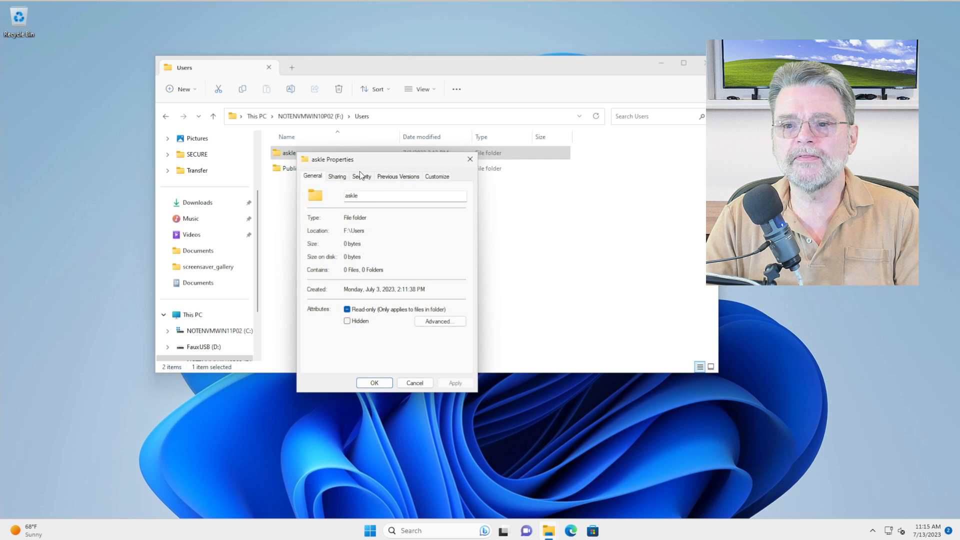
left_click(361, 177)
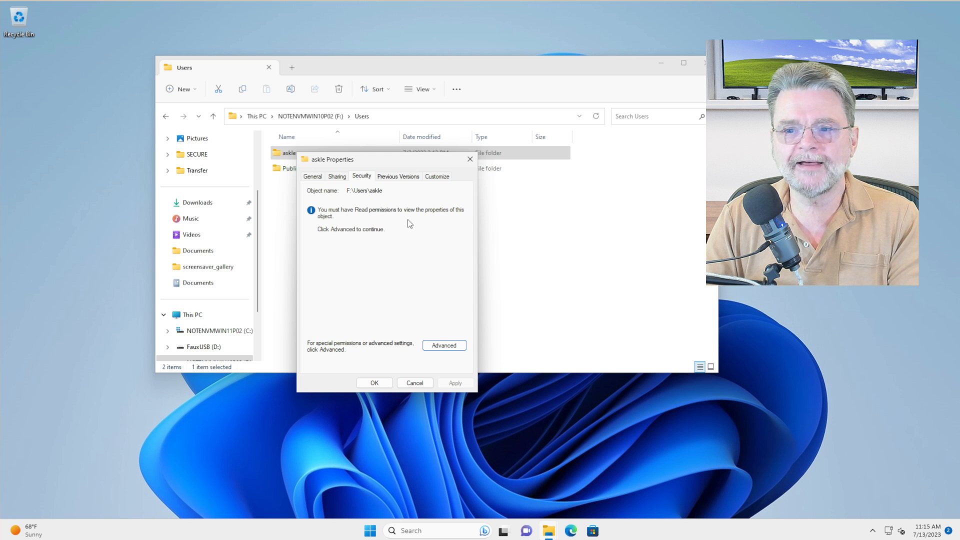
mouse_move(420, 238)
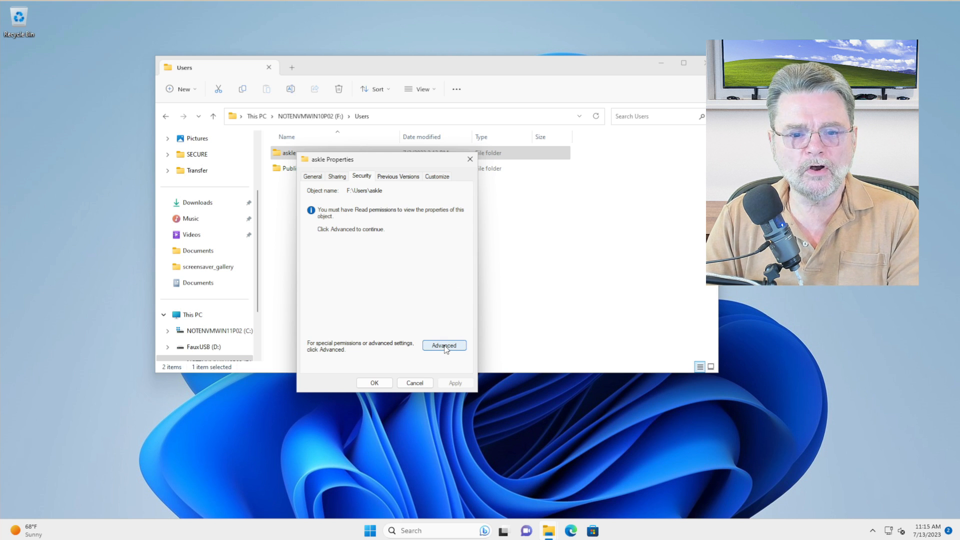
mouse_move(444, 347)
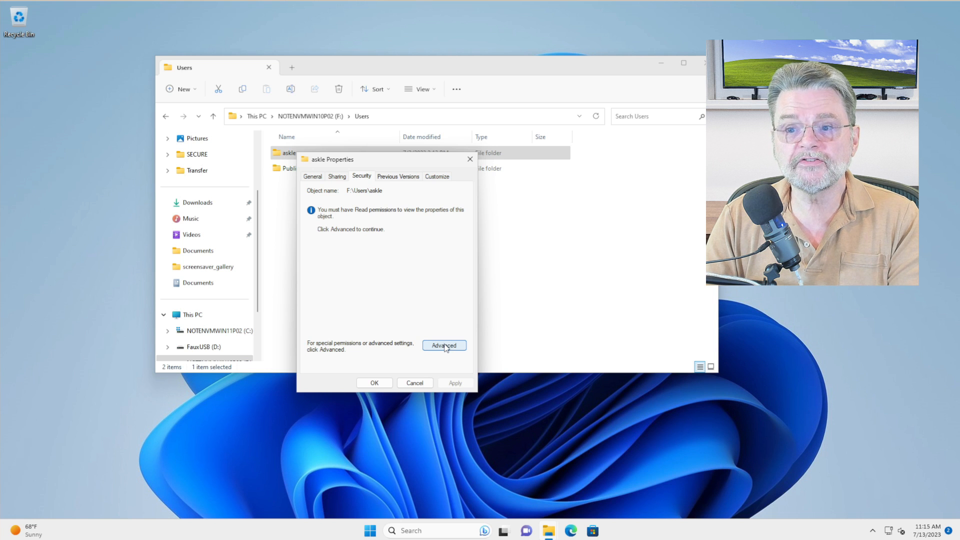
left_click(444, 344)
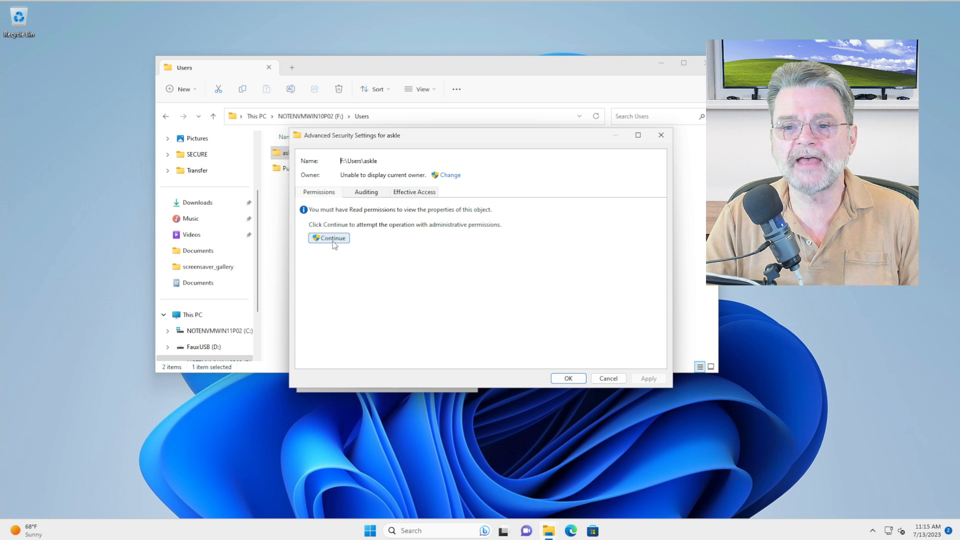
Reload askle's permission entries with administrative rights and add a new permission entry.
left_click(329, 238)
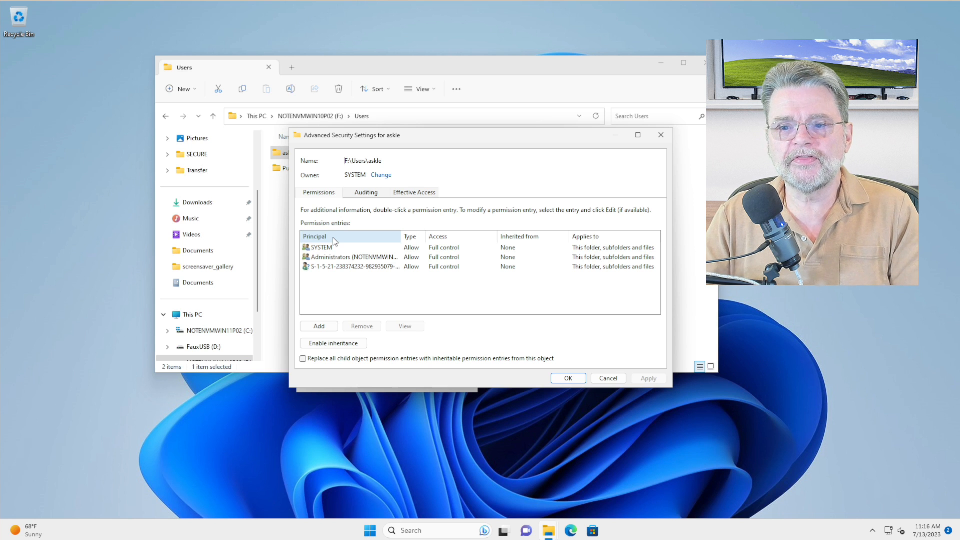
left_click(352, 266)
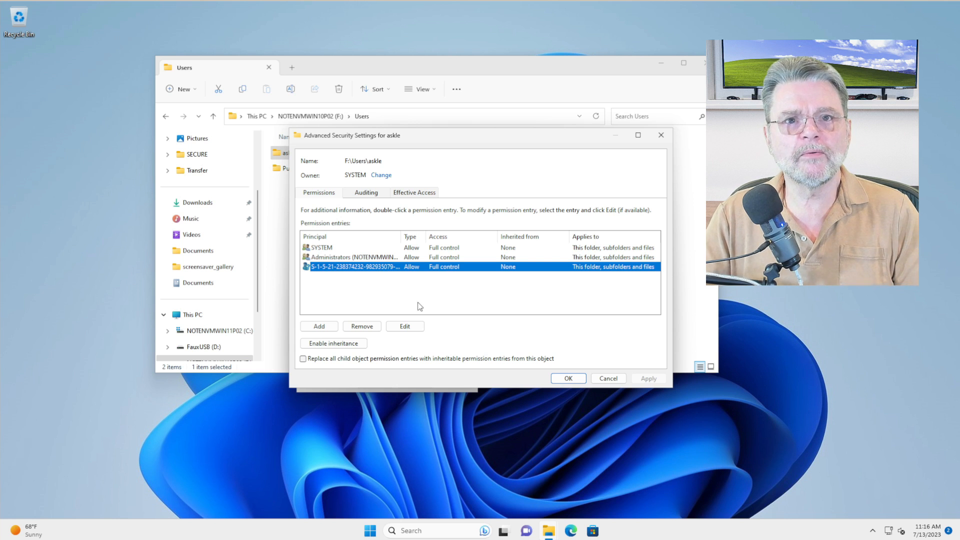
mouse_move(423, 306)
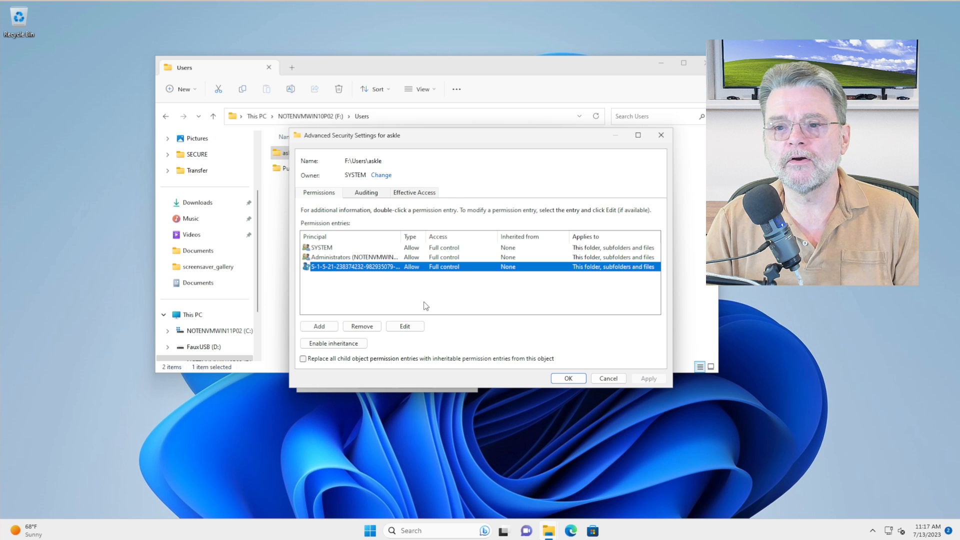
left_click(404, 325)
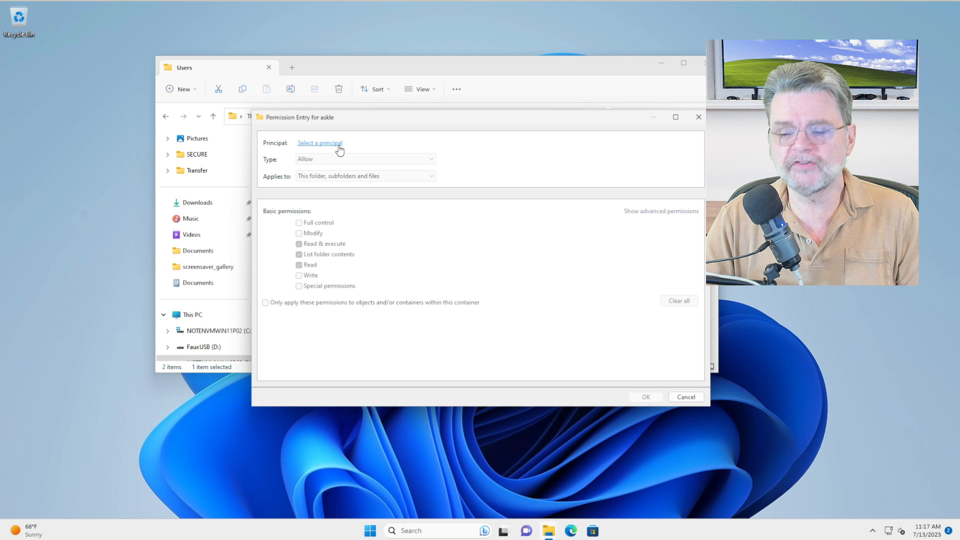
Set the new entry's principal to 'everyone', resolved to Everyone via Check Names.
left_click(319, 142)
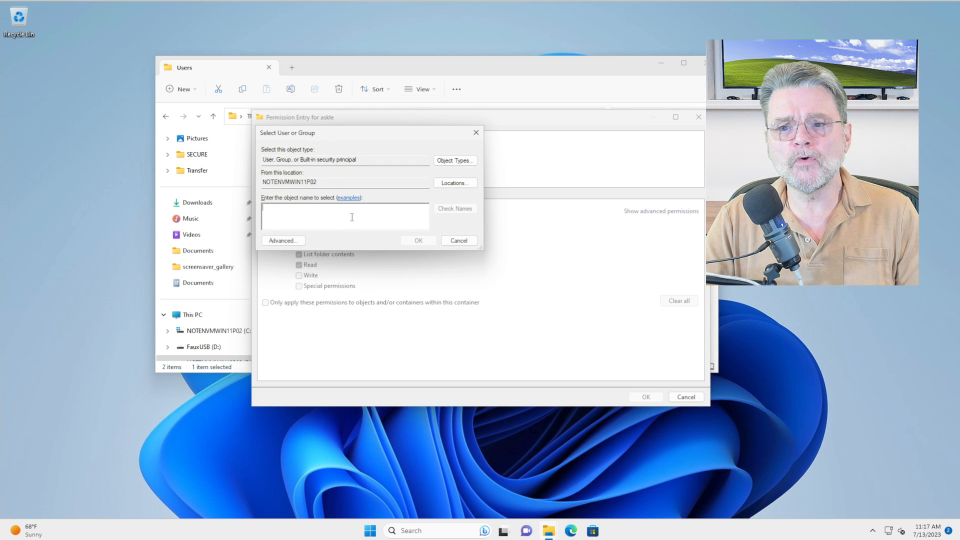
type("every")
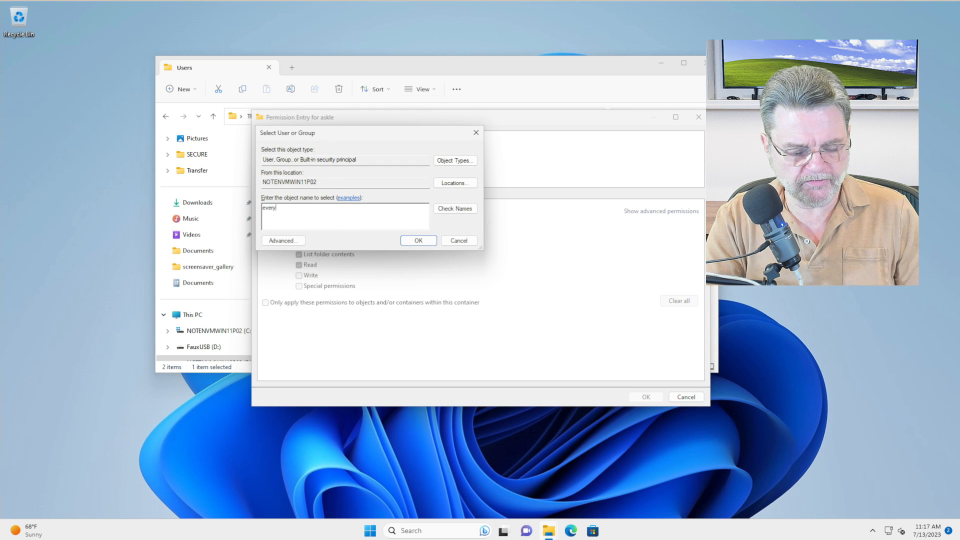
type("one")
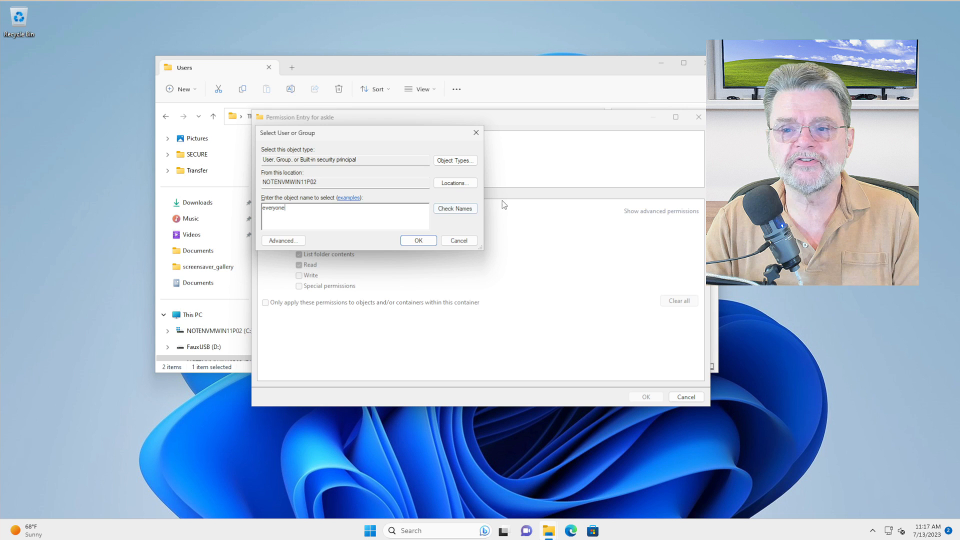
left_click(454, 208)
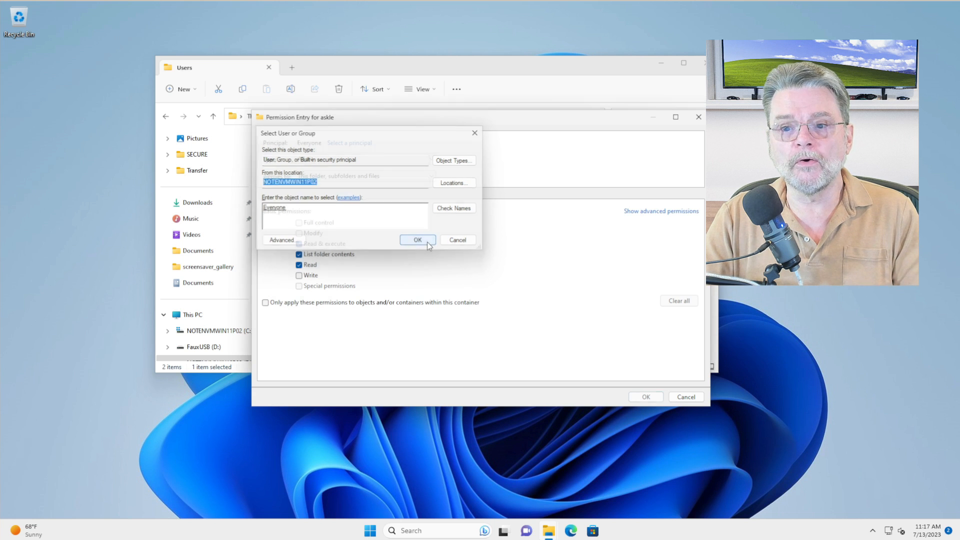
left_click(417, 239)
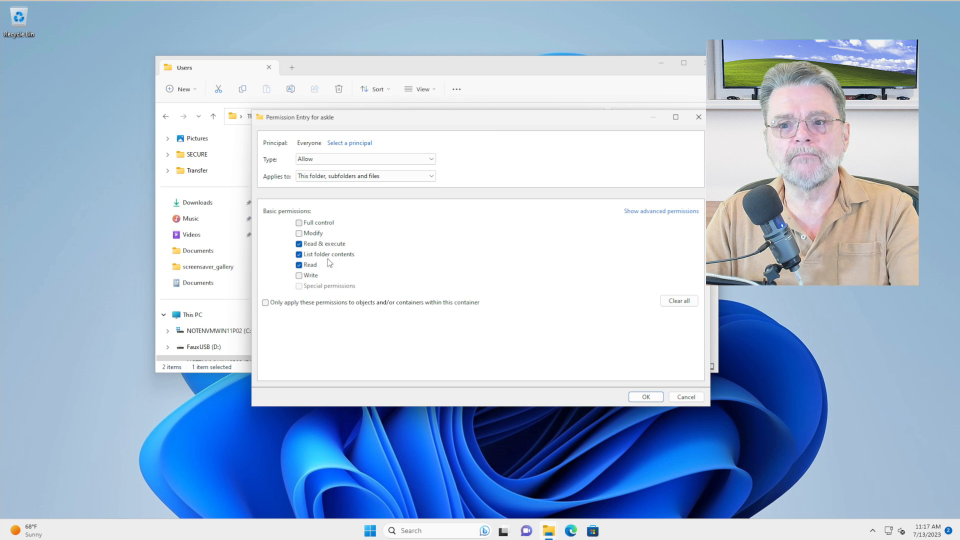
mouse_move(368, 284)
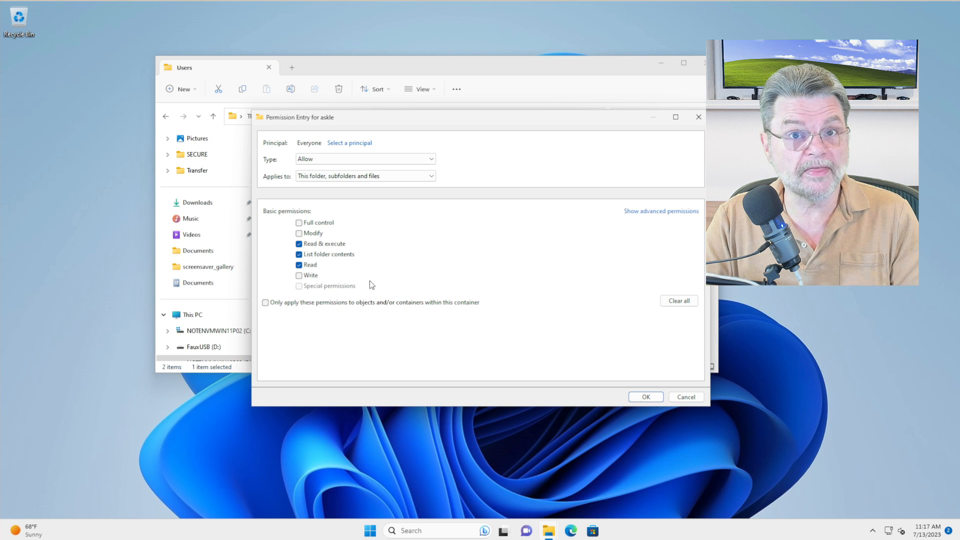
Give Everyone Full control and confirm the permission entry.
left_click(299, 222)
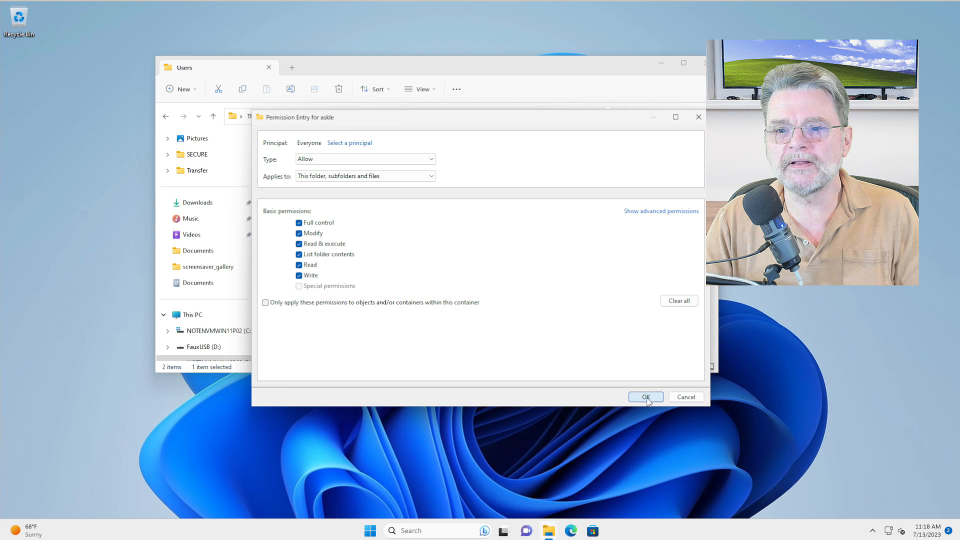
left_click(646, 396)
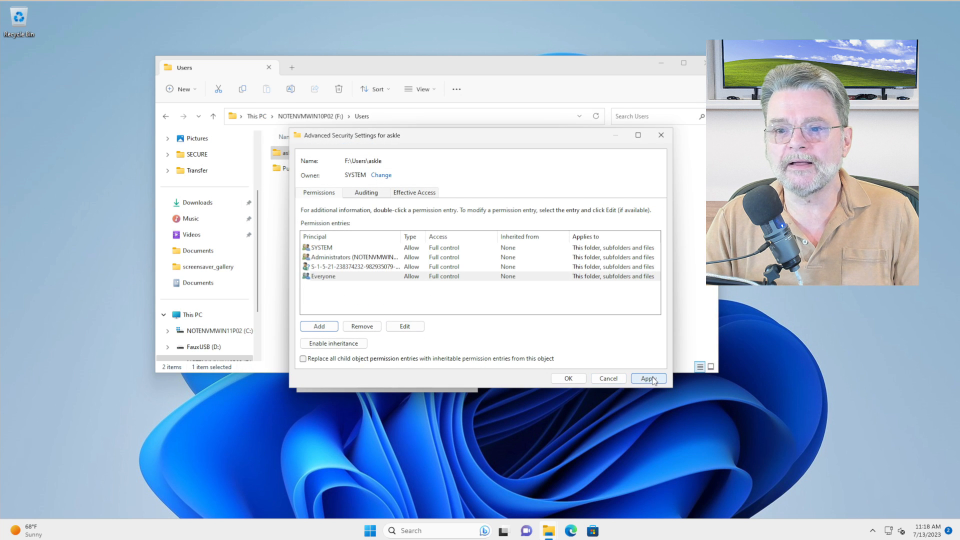
Apply the Everyone permission past six access-denied errors, then open the askle folder.
left_click(649, 378)
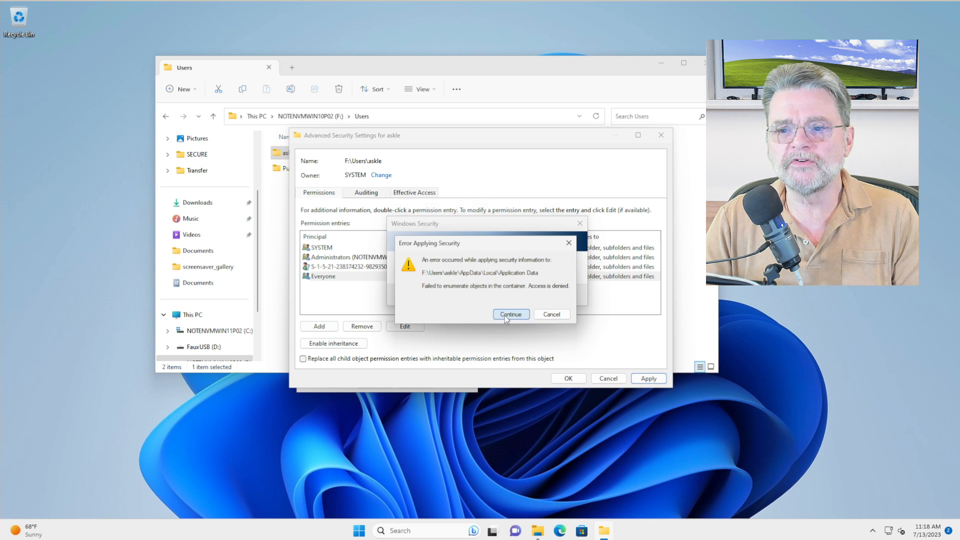
left_click(511, 314)
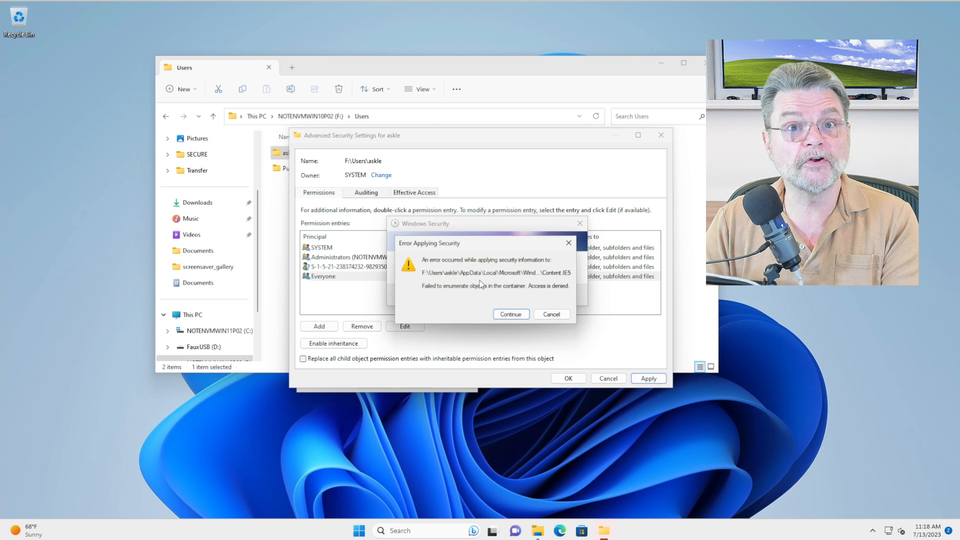
left_click(511, 313)
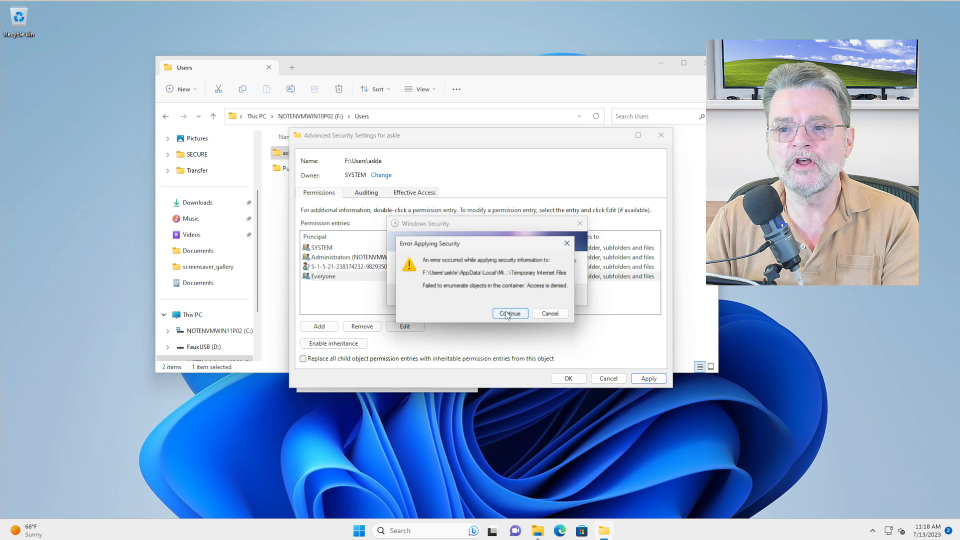
left_click(509, 313)
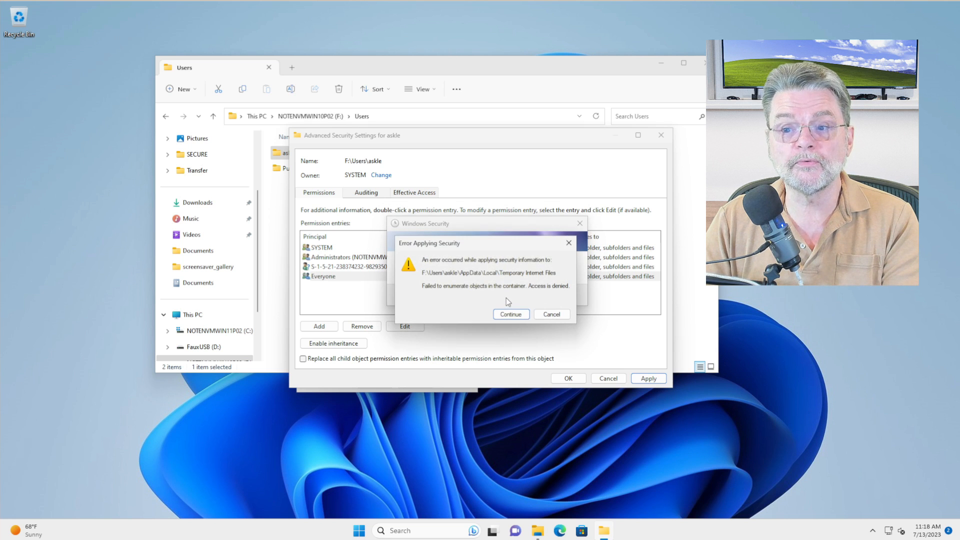
left_click(510, 314)
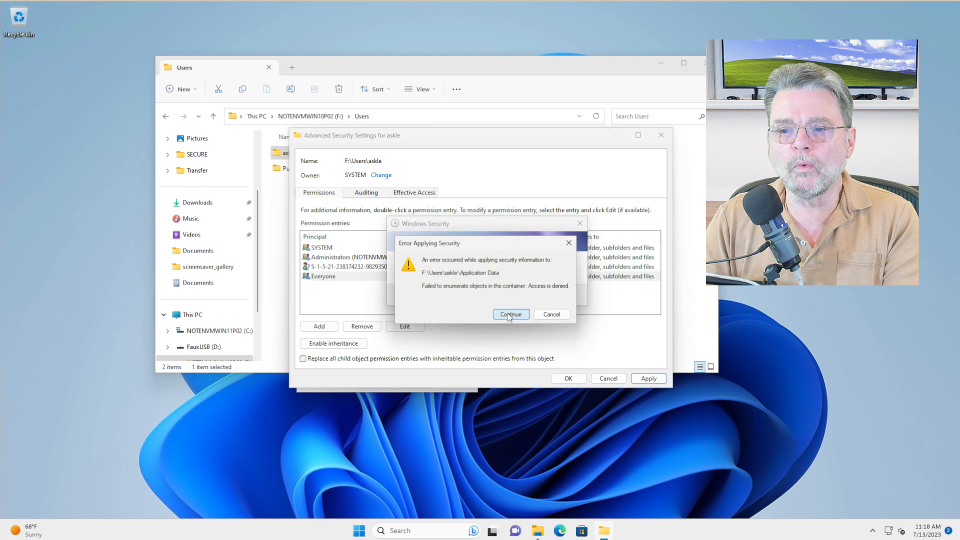
left_click(511, 314)
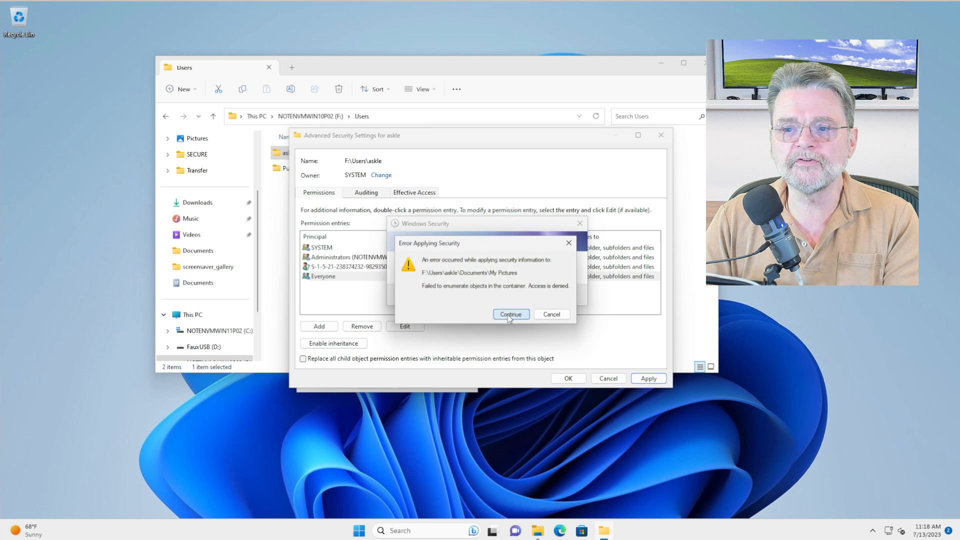
left_click(510, 314)
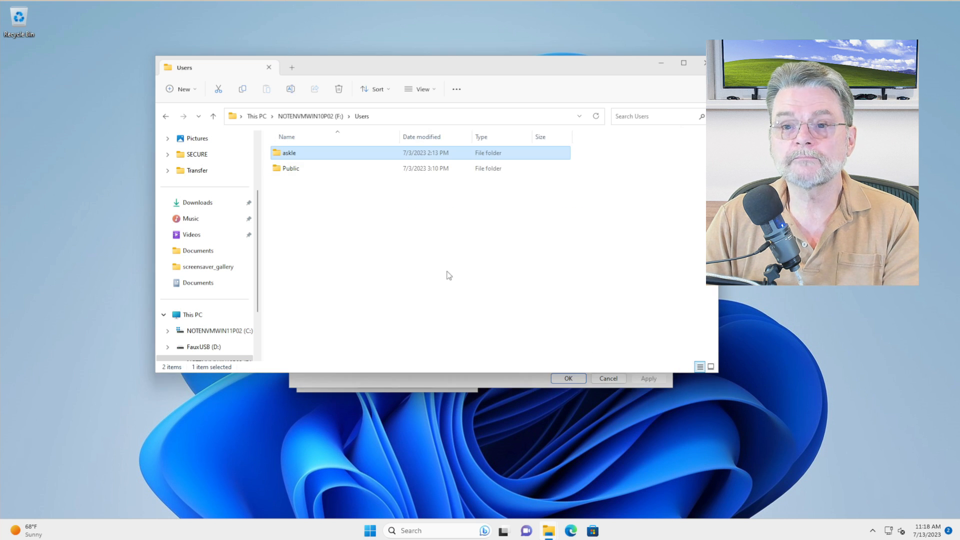
double_click(289, 152)
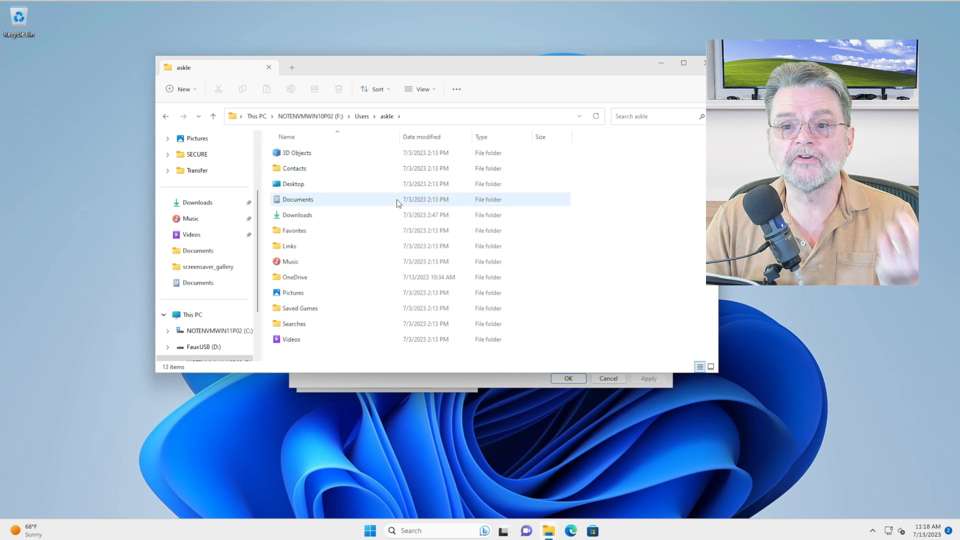
Close the askle folder window, returning to the Advanced Security Settings dialog.
left_click(293, 183)
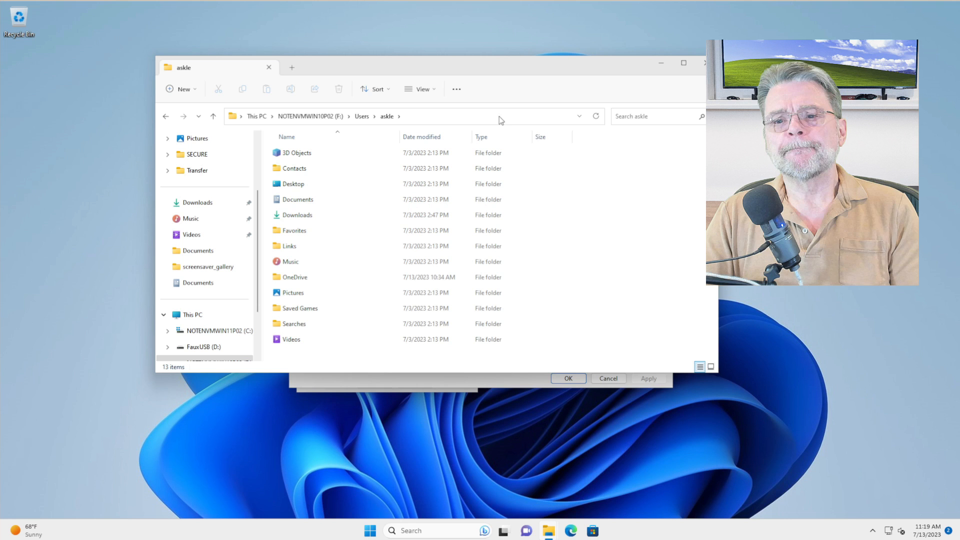
left_click(297, 215)
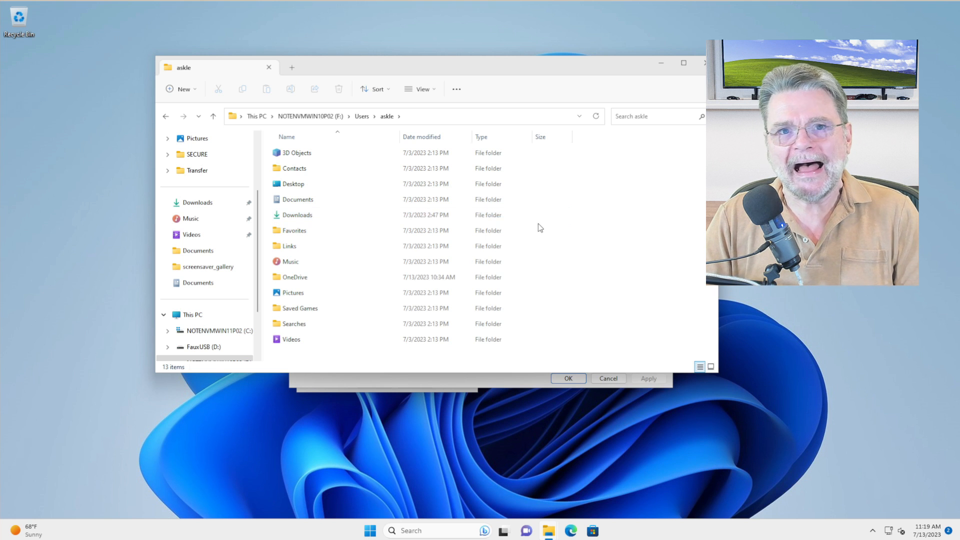
mouse_move(562, 195)
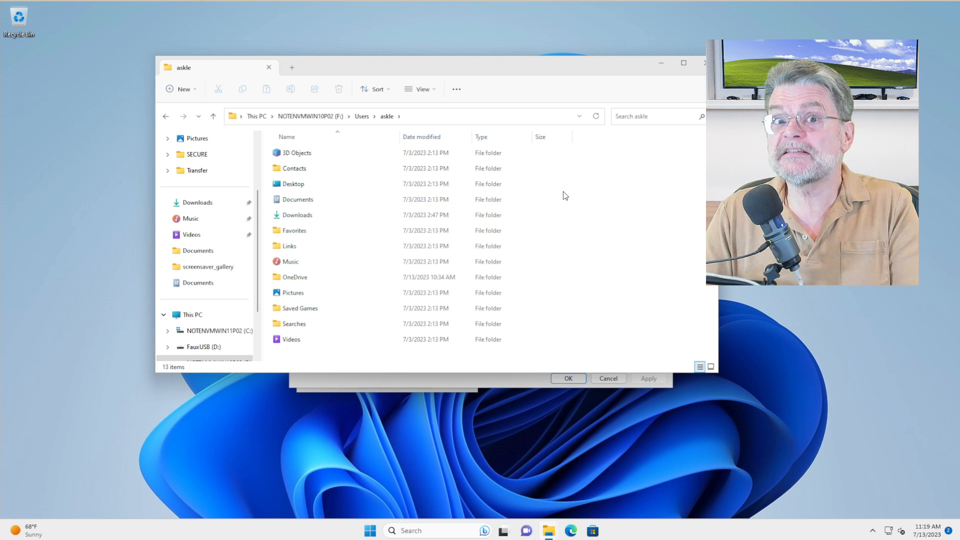
mouse_move(619, 152)
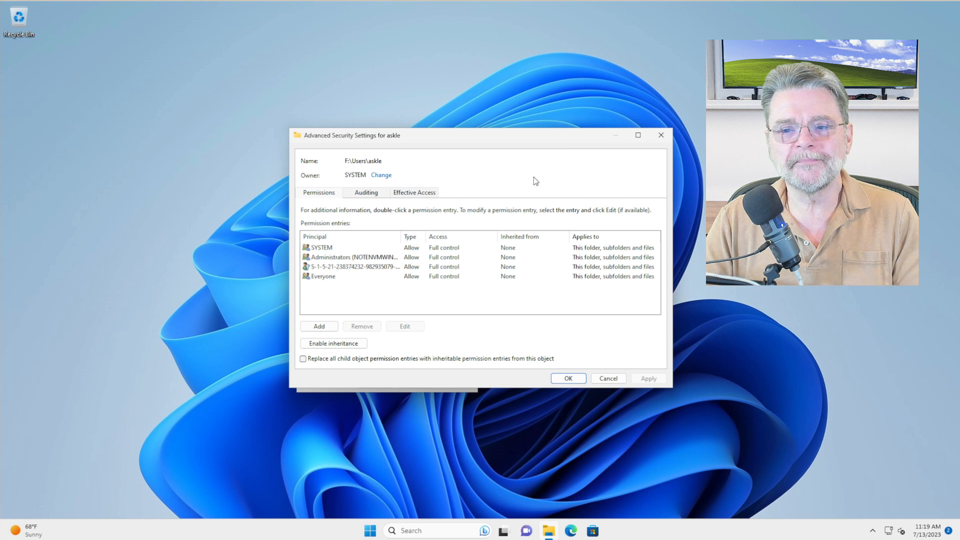
Remove the Everyone permission entry from askle and save the change.
left_click(323, 276)
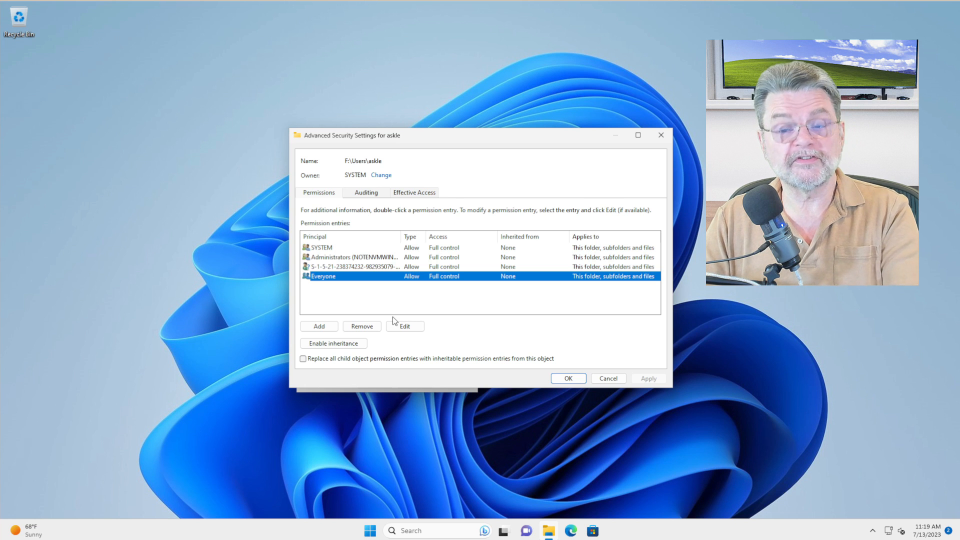
left_click(361, 325)
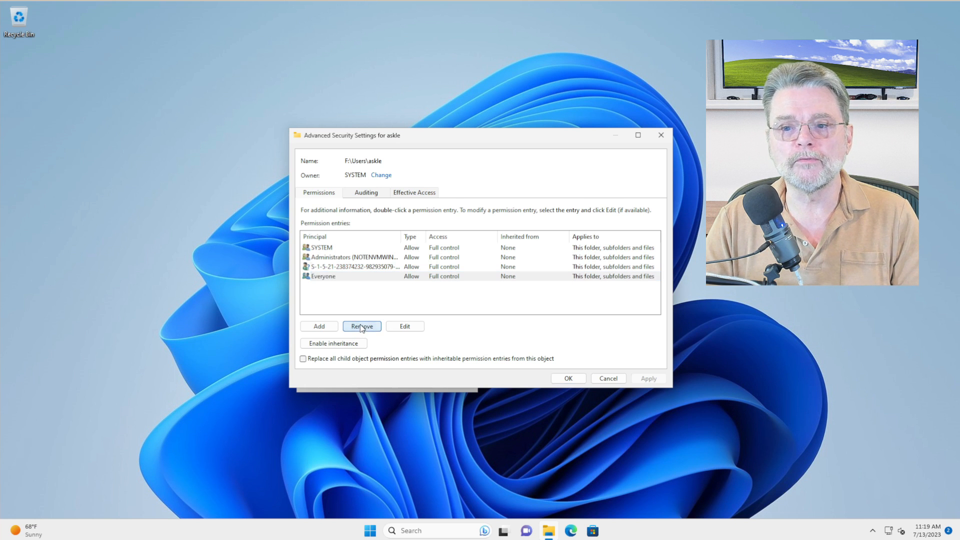
left_click(361, 326)
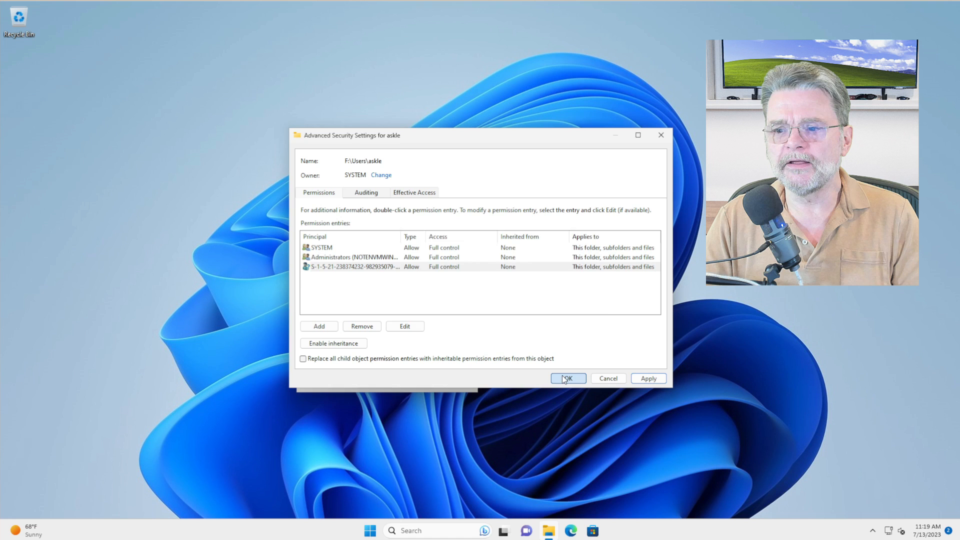
left_click(566, 378)
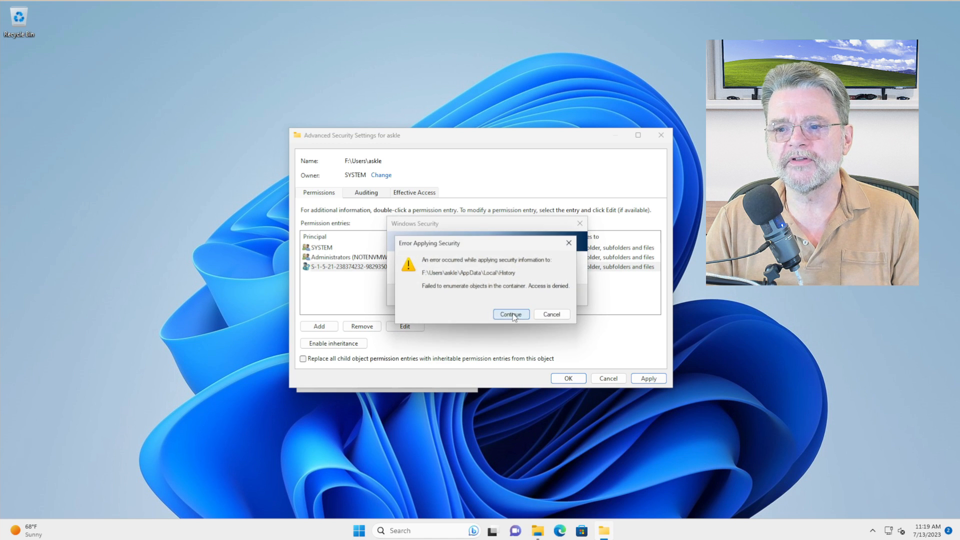
Skip the four access-denied errors, including My Music, and close the Properties window.
left_click(511, 313)
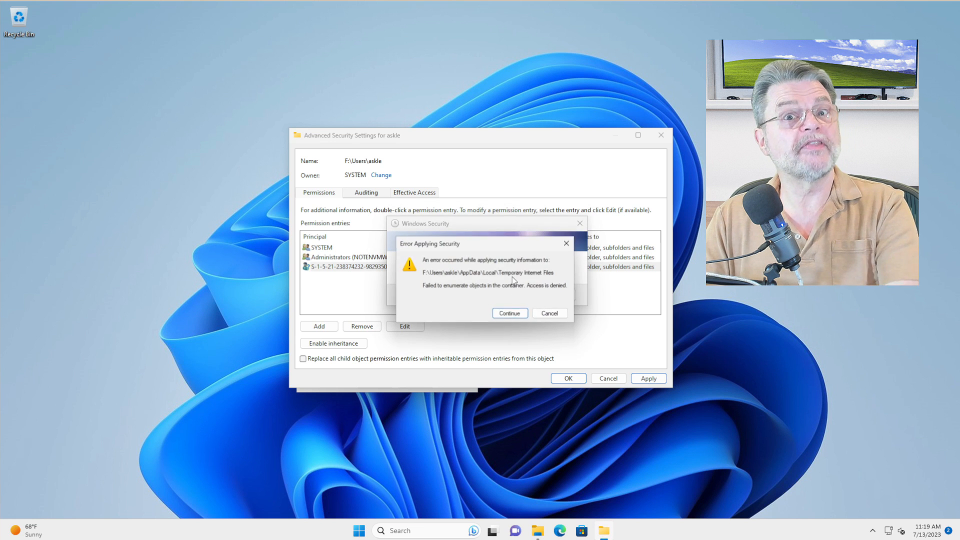
left_click(509, 313)
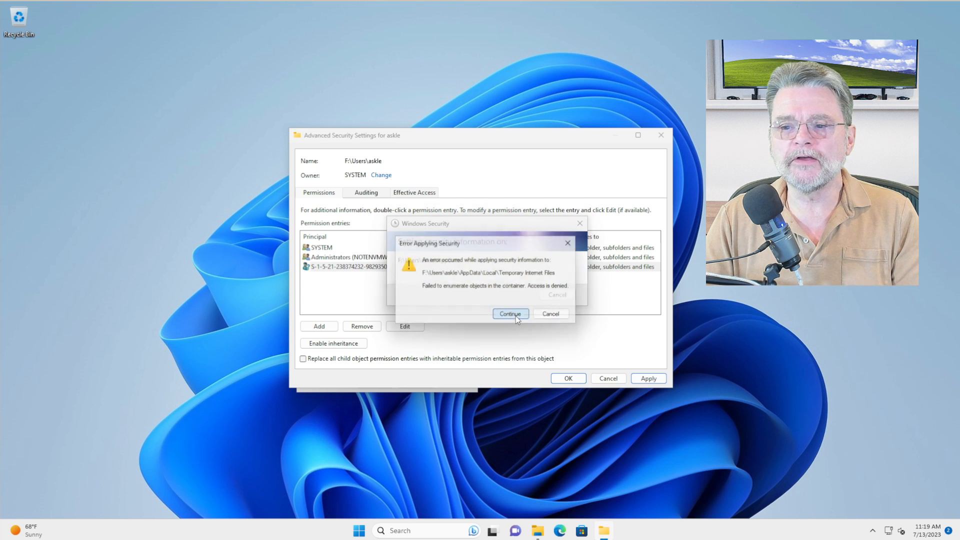
left_click(510, 314)
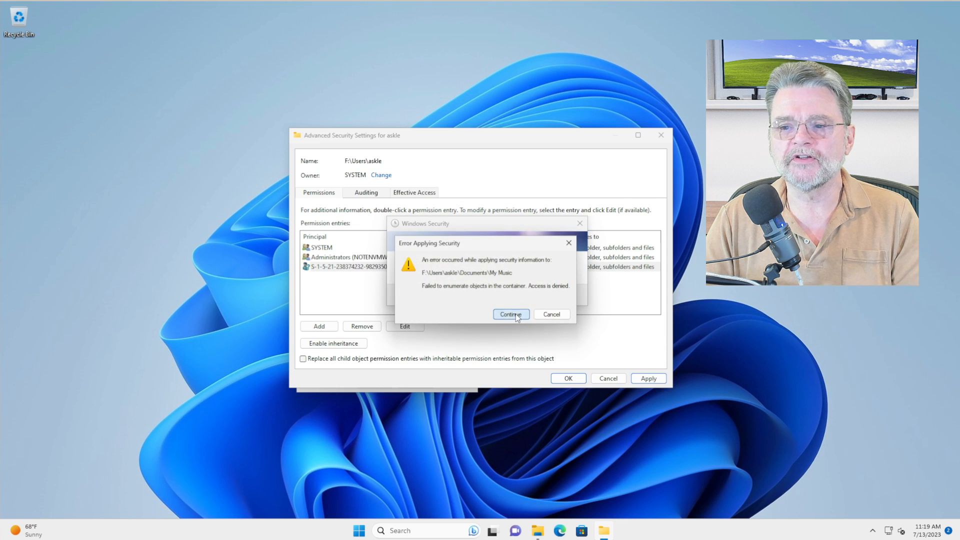
left_click(510, 314)
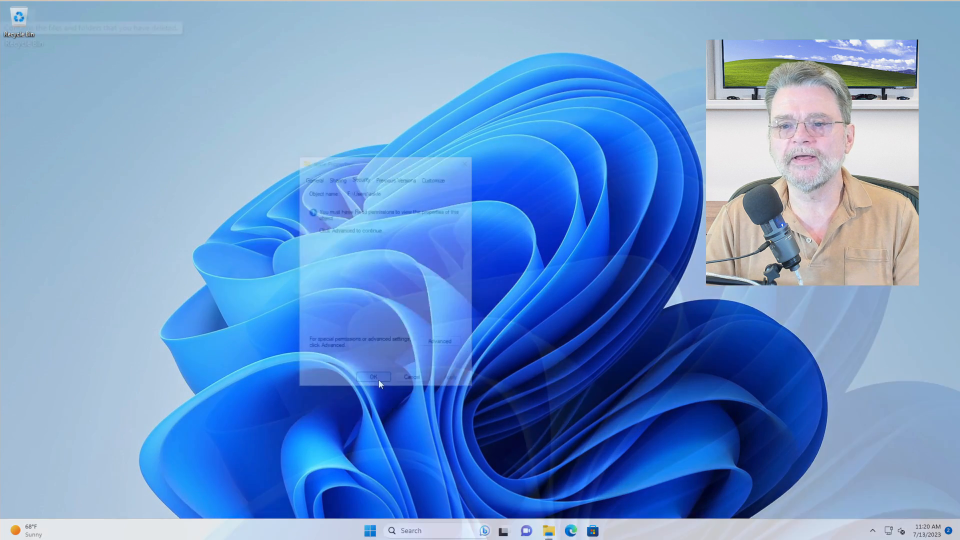
left_click(373, 376)
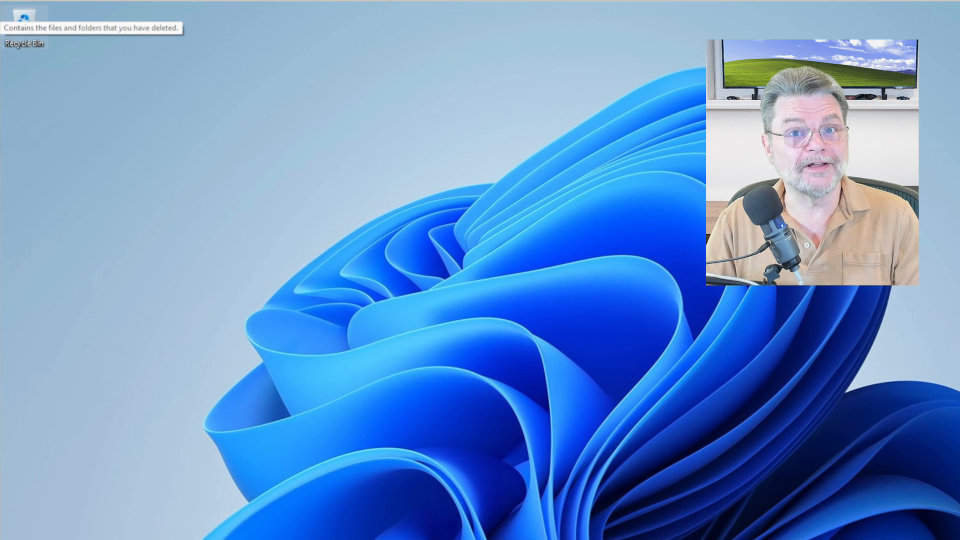
mouse_move(565, 267)
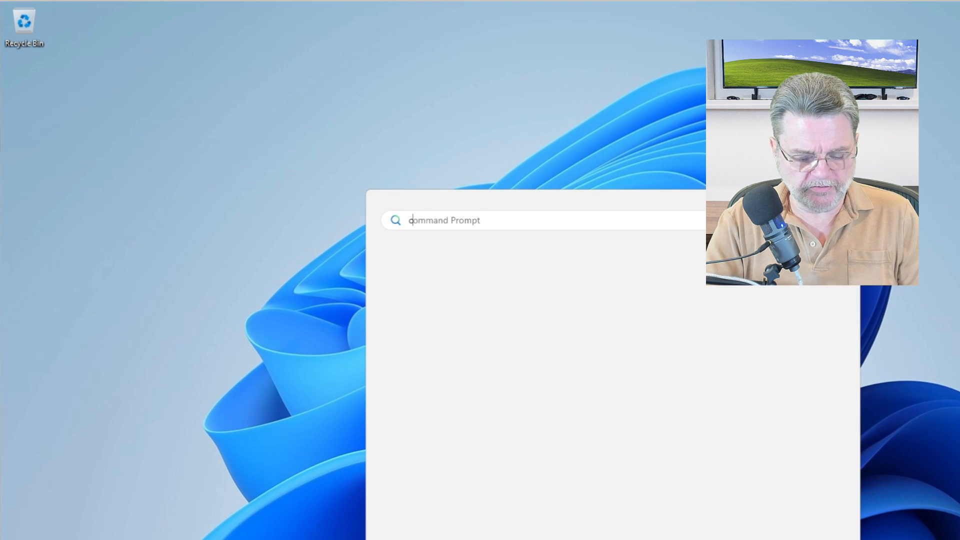
Launch Command Prompt as administrator from Start search and begin typing takeown.
type("cmd")
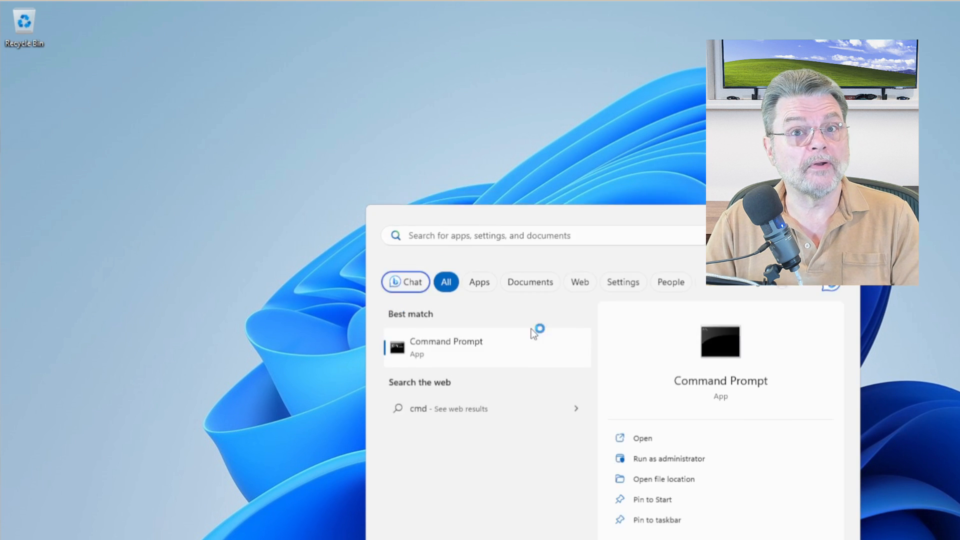
left_click(668, 458)
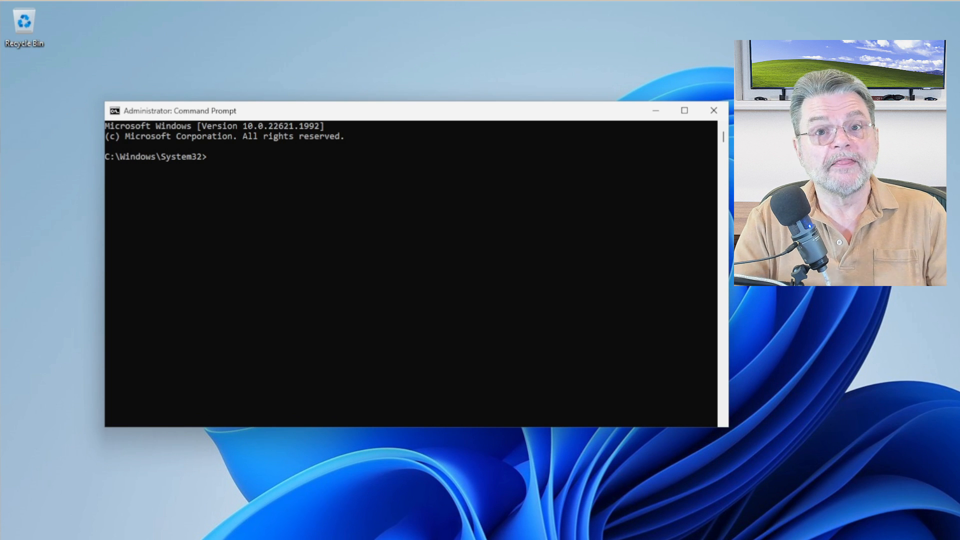
type("takeown")
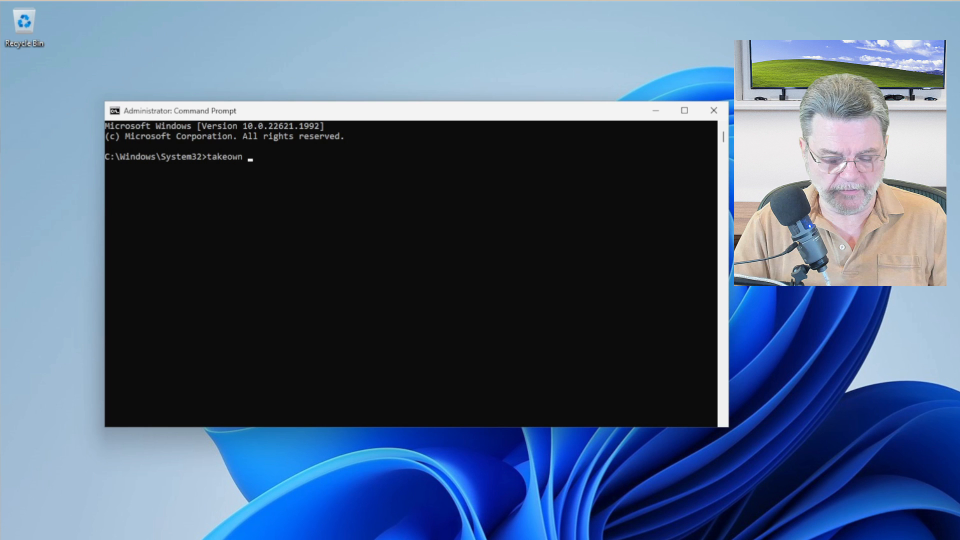
Enter the recursive takeown command for f:\Users\askle with /F and /r.
type("/F")
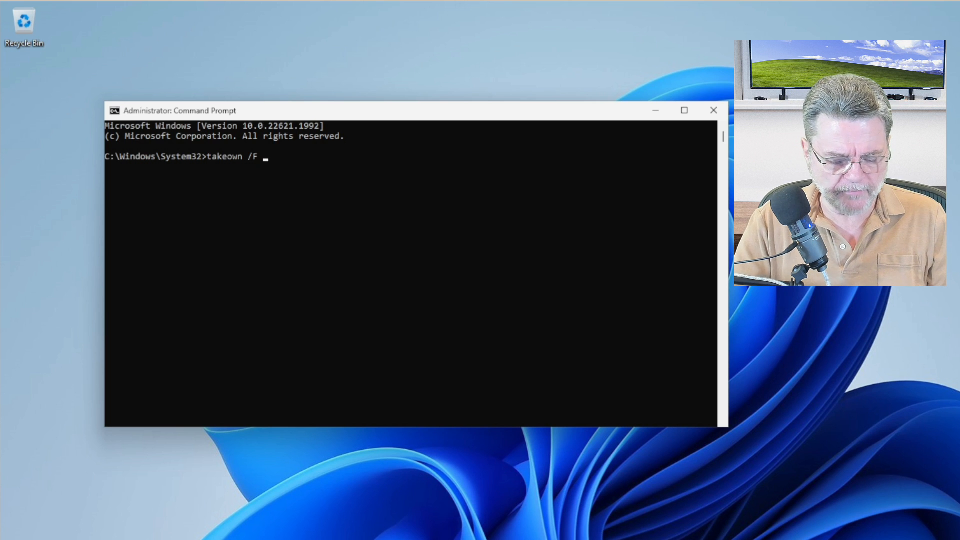
type("f:\\")
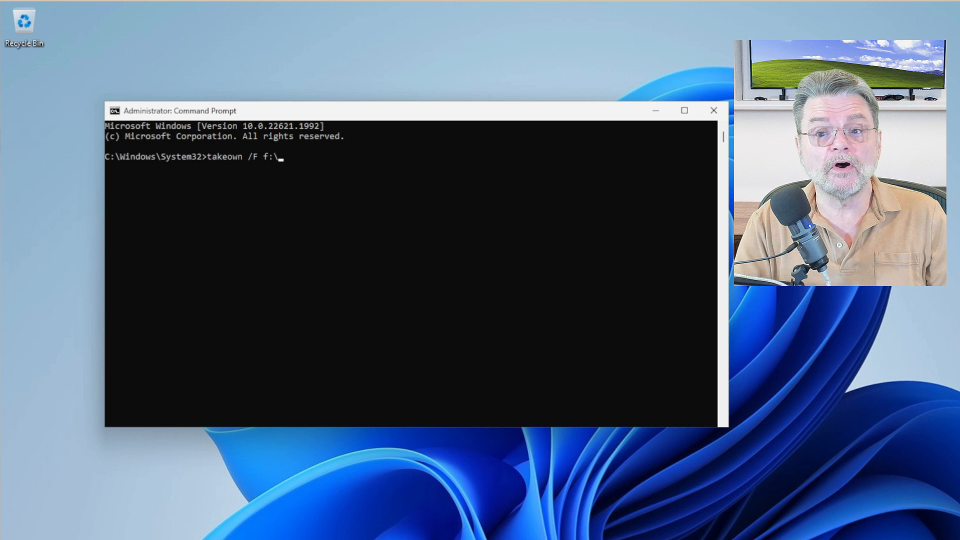
type("Users")
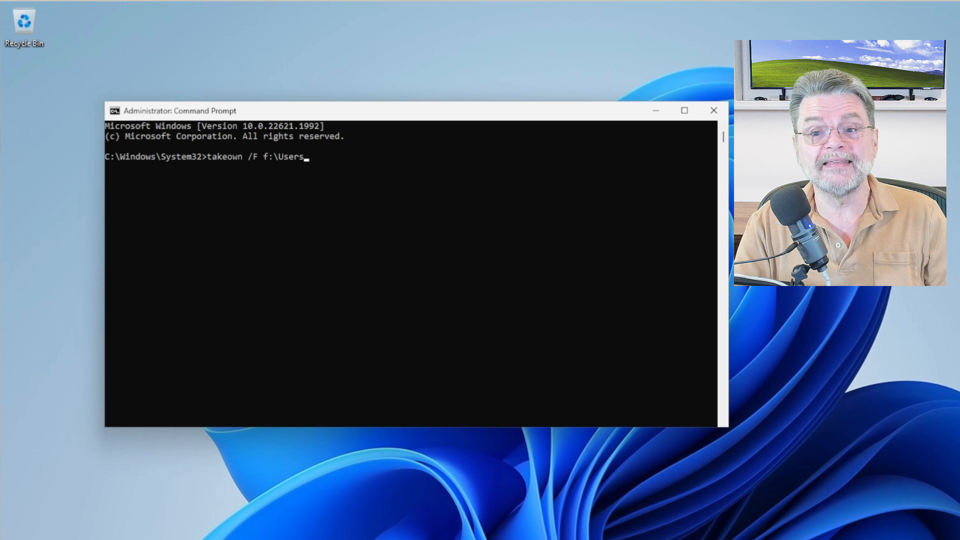
type("\\")
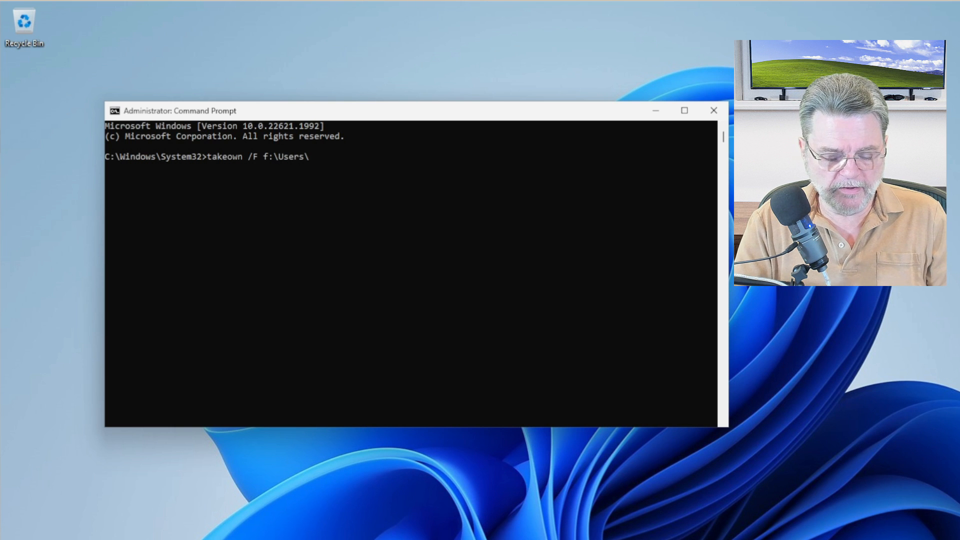
type("askle /")
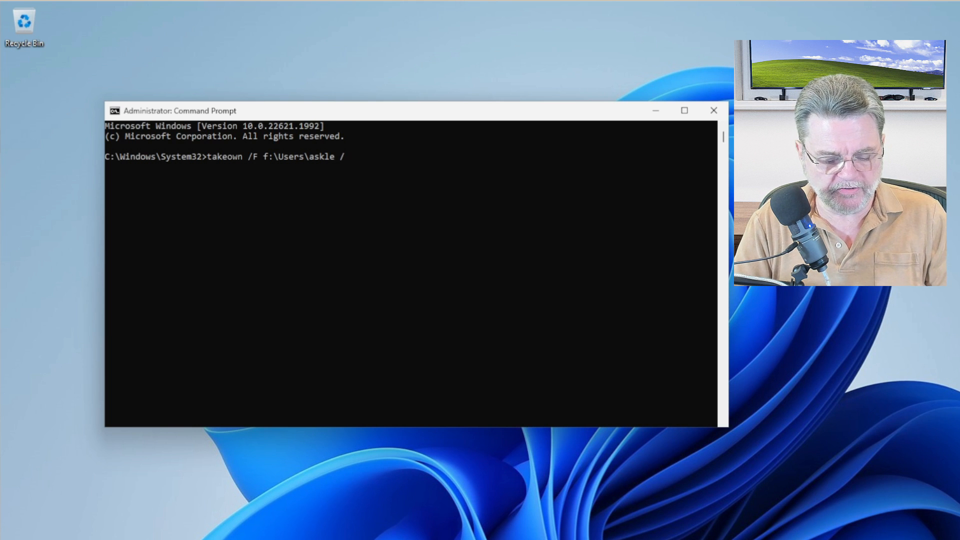
type("r")
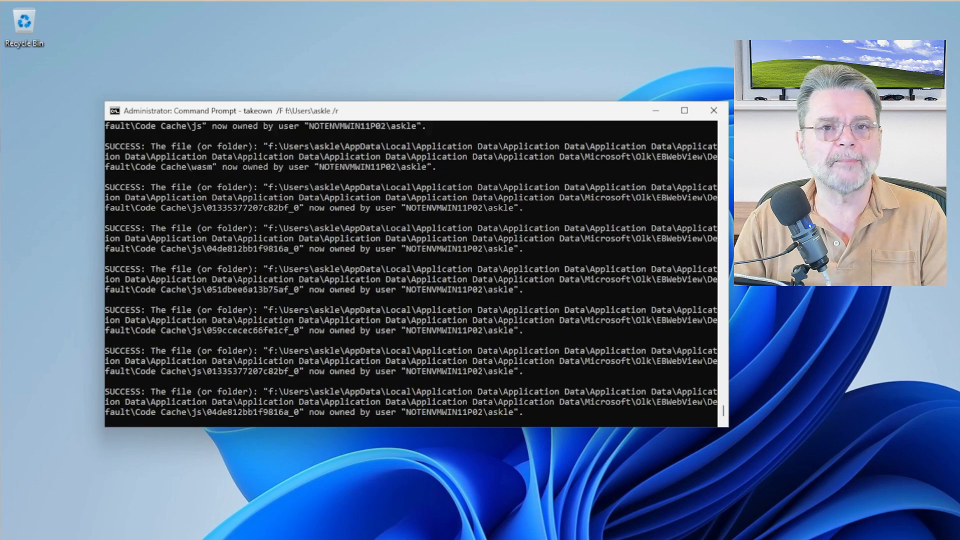
Scroll through the takeown SUCCESS output for the askle folder.
scroll("down", 3)
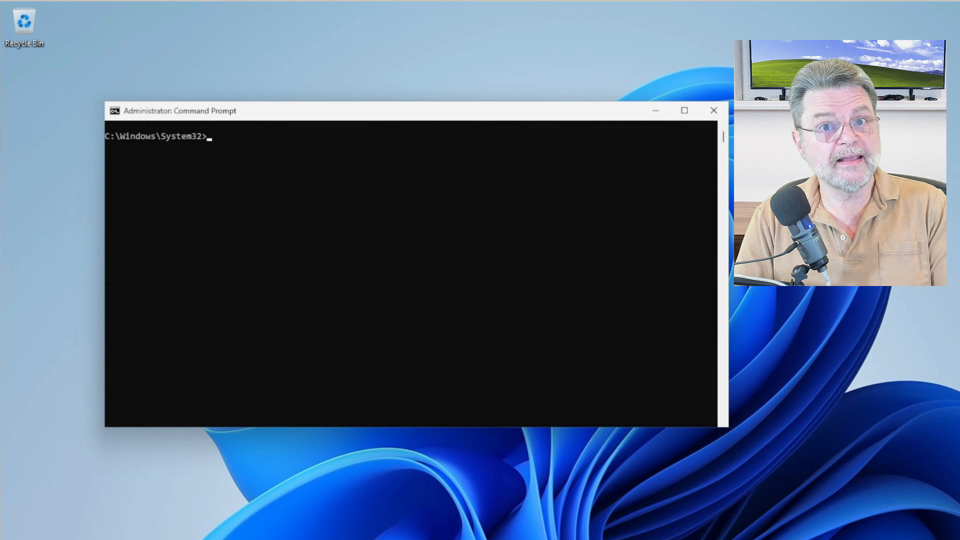
Type 'icacls f:\Users\askle /grant:r everyone:f /t' at the prompt.
type("ic")
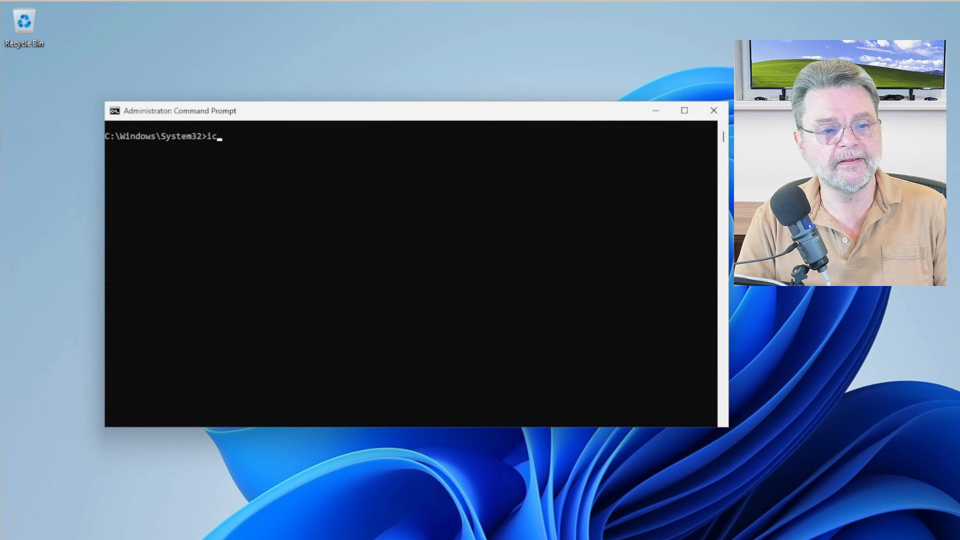
type("acls")
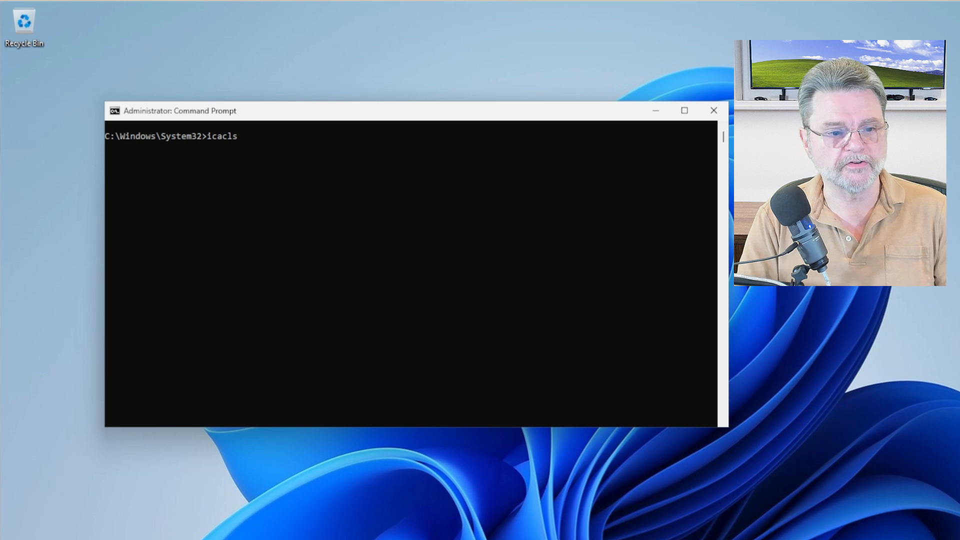
type("f:\\")
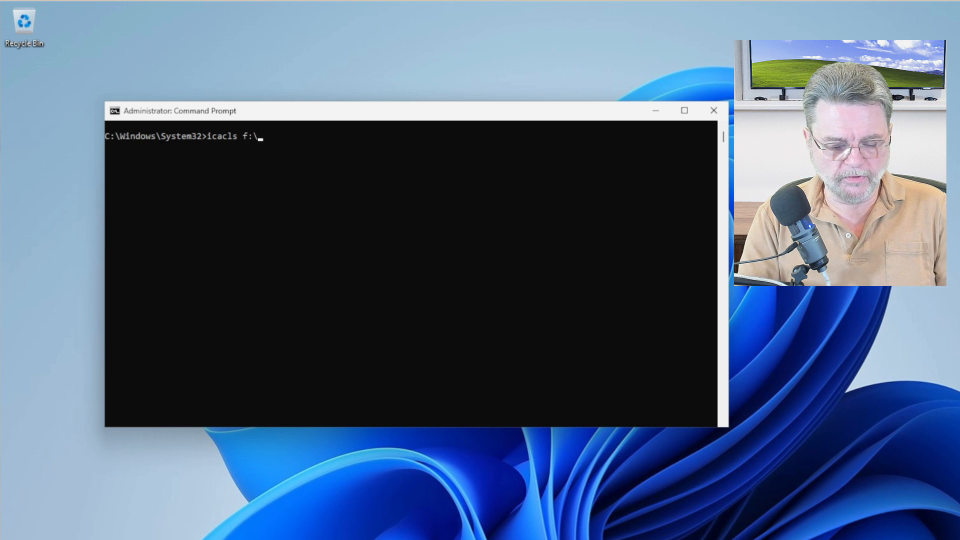
type("Users\\")
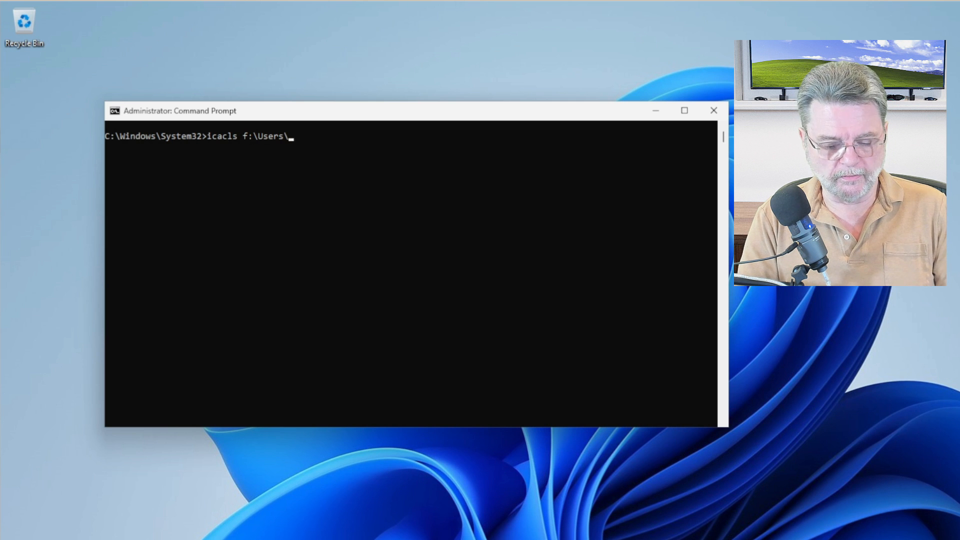
type("askle")
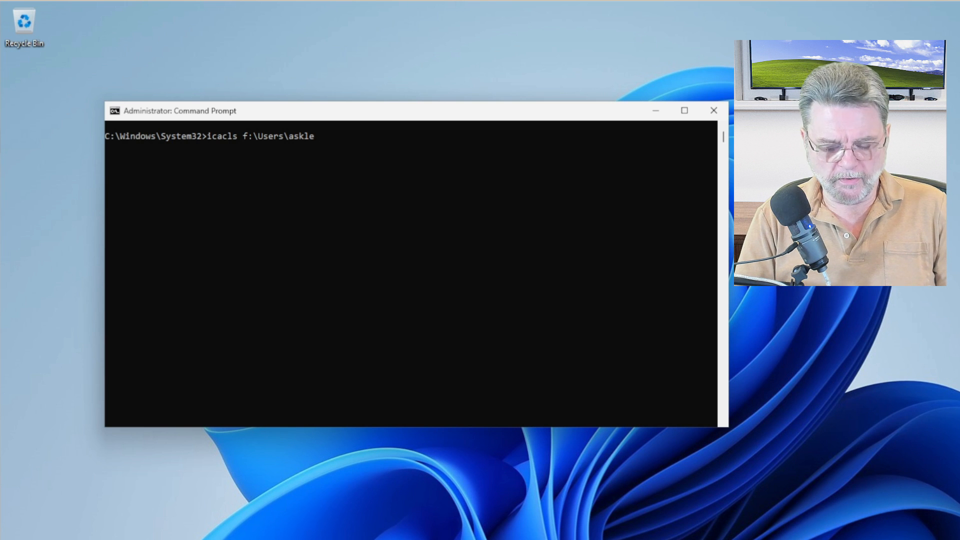
type("/grant:")
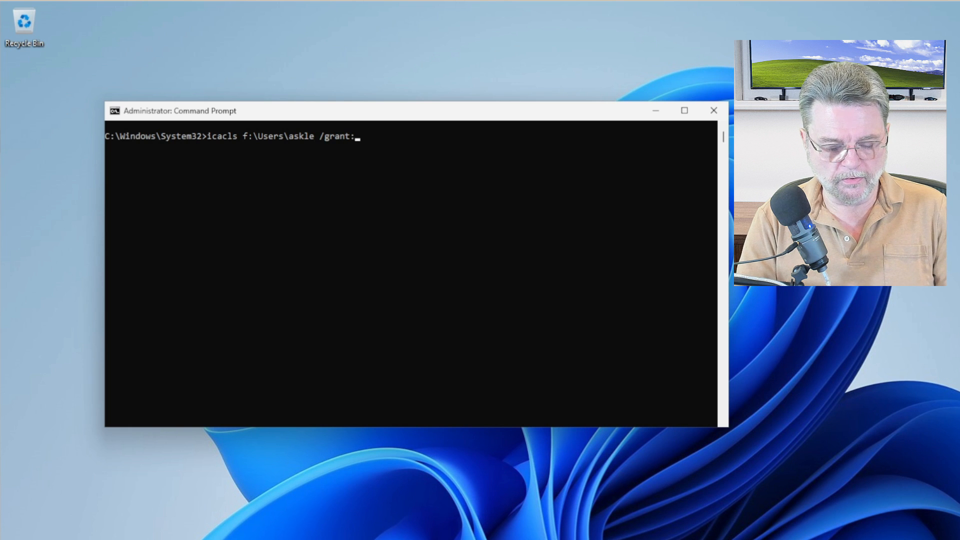
type("r")
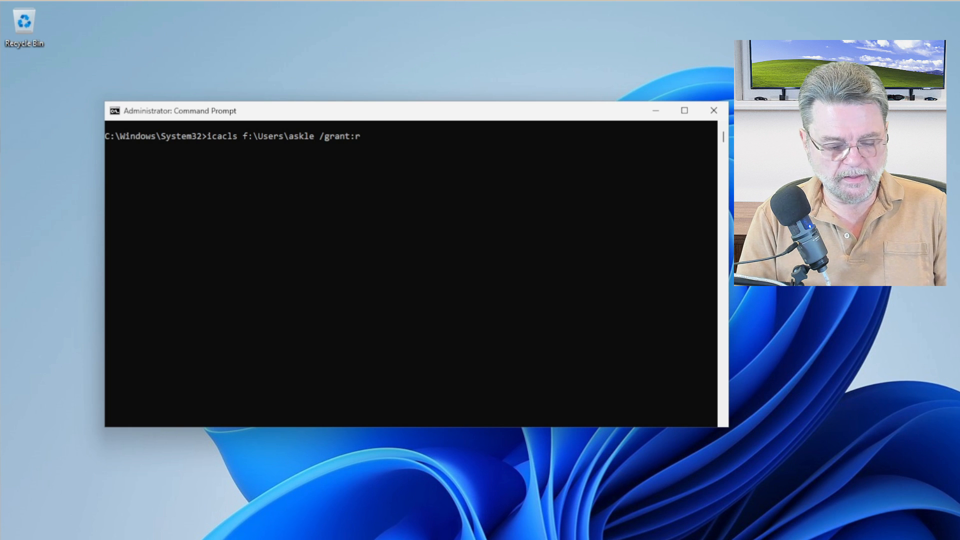
type("everyone:f")
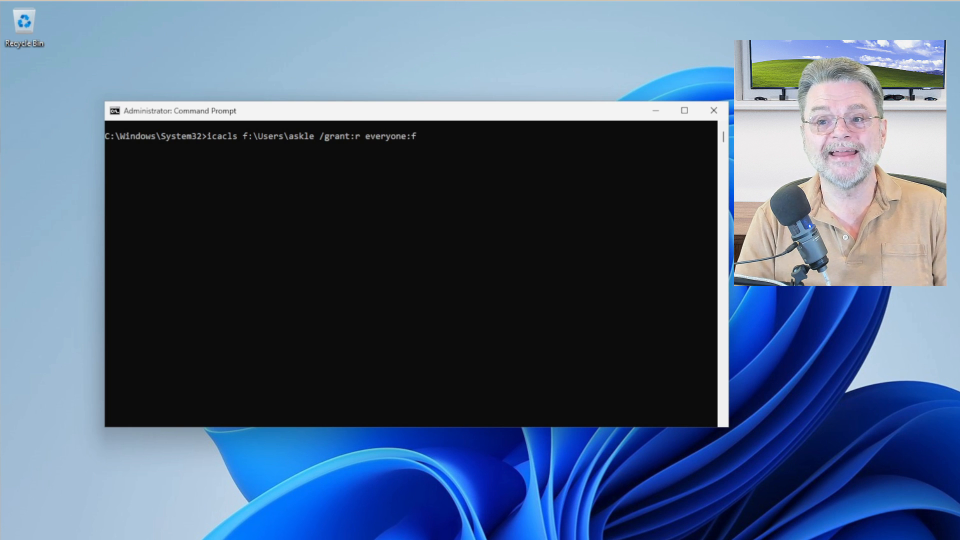
type("/")
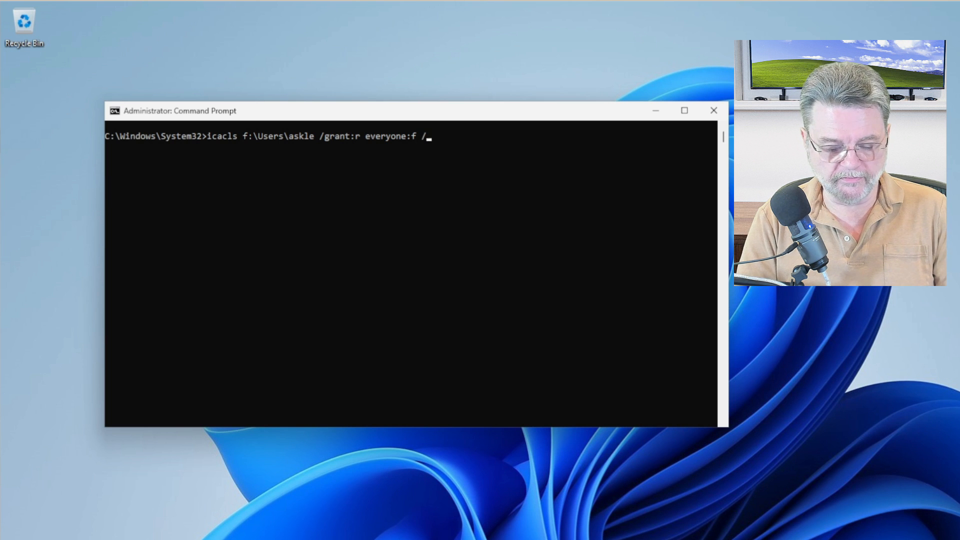
type("t")
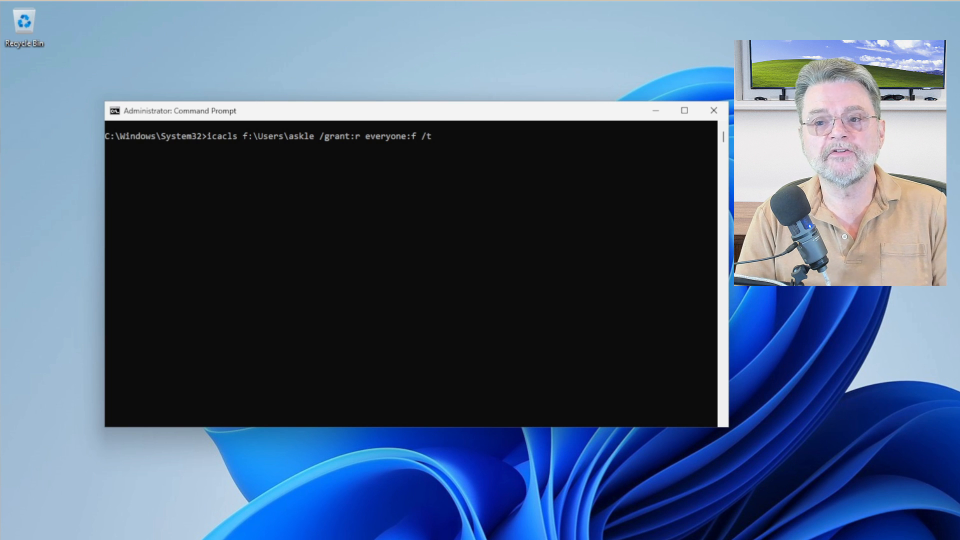